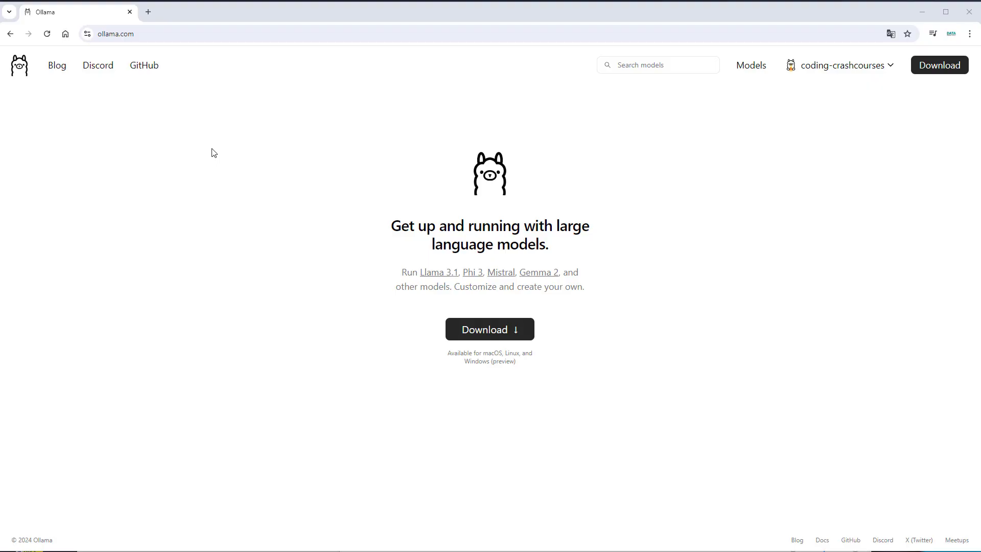
pyautogui.moveTo(424, 110)
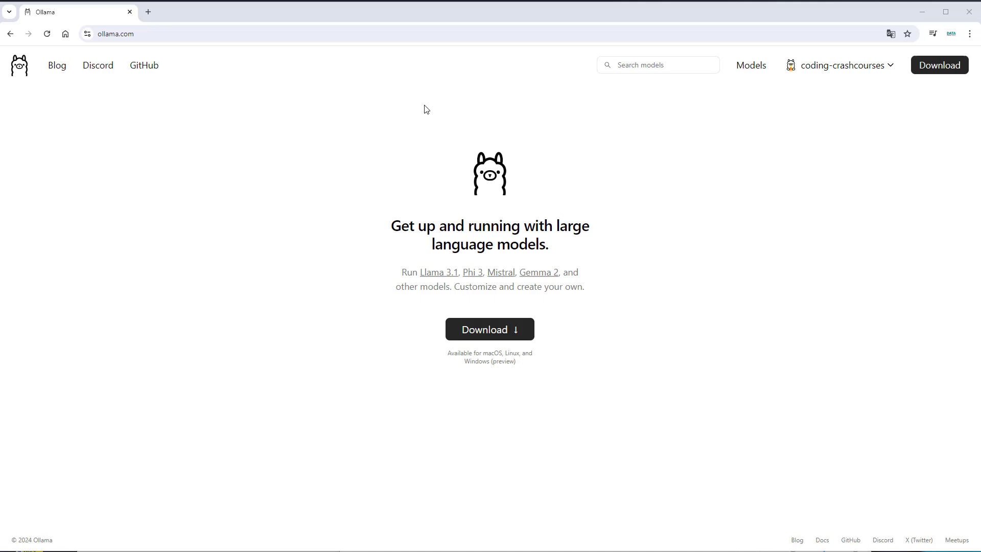
pyautogui.moveTo(632, 139)
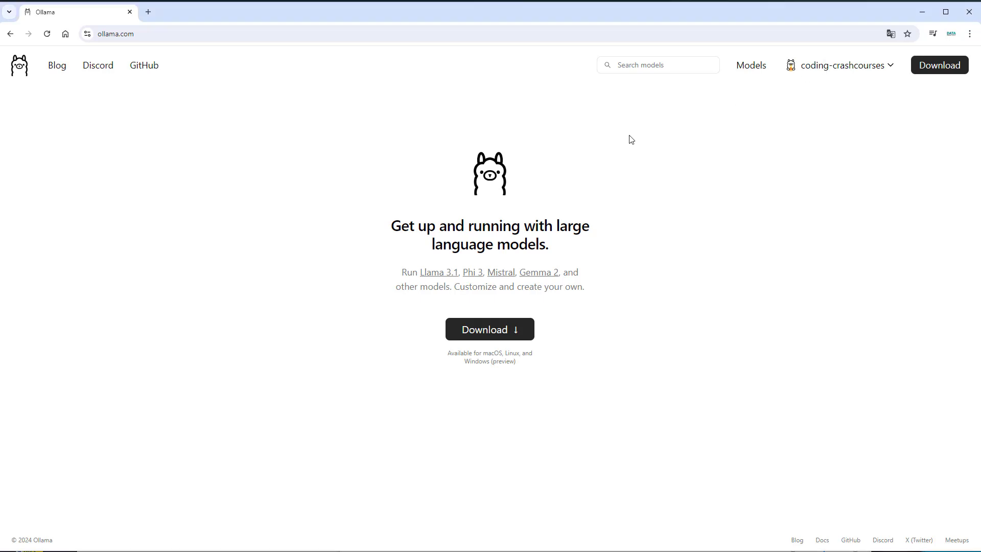
# - Show the Linux download page with its one-command curl install script
pyautogui.click(939, 65)
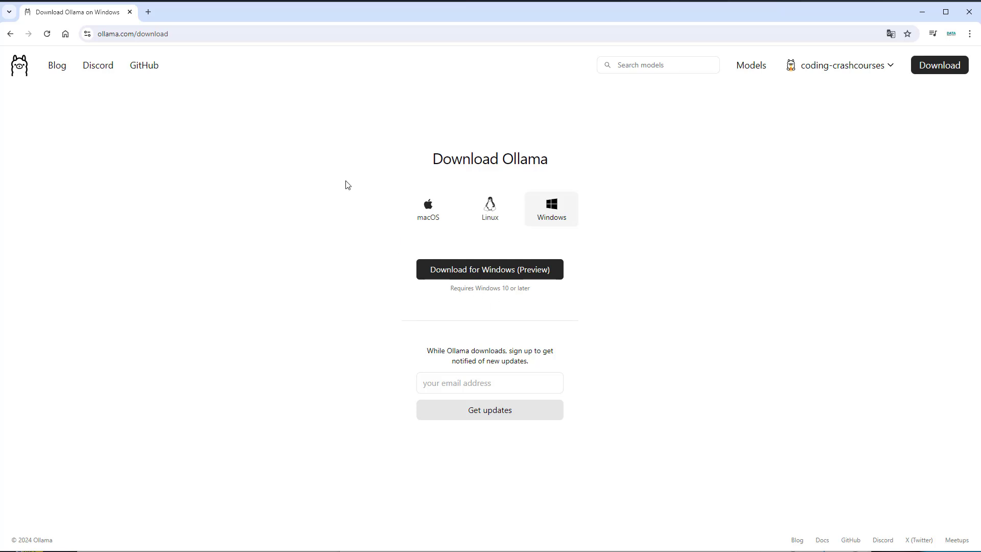
pyautogui.moveTo(164, 351)
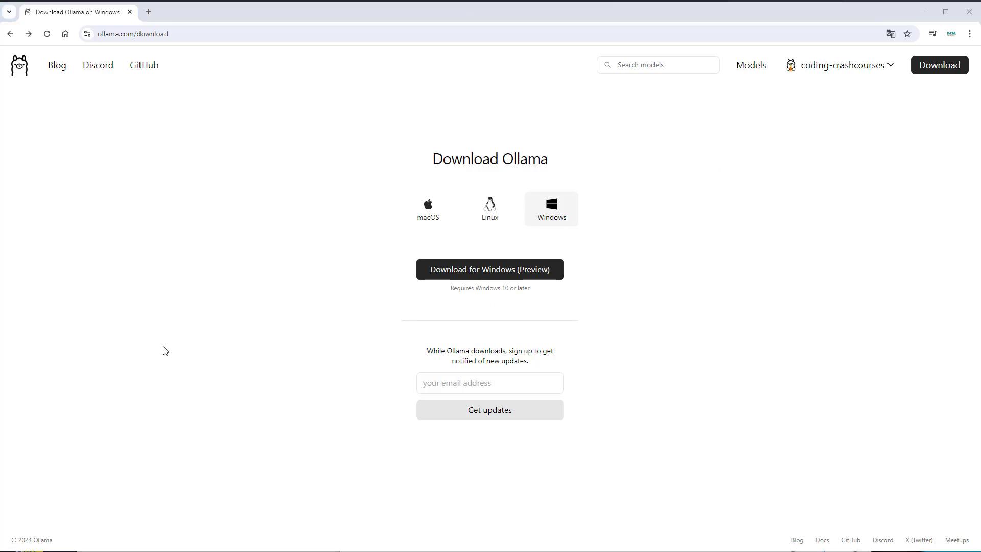
pyautogui.click(490, 209)
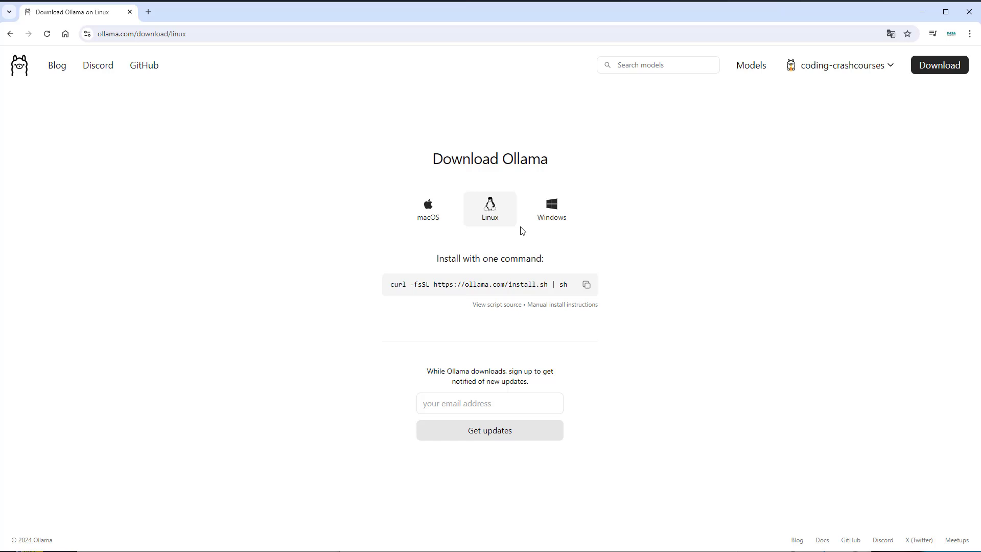
pyautogui.moveTo(882, 249)
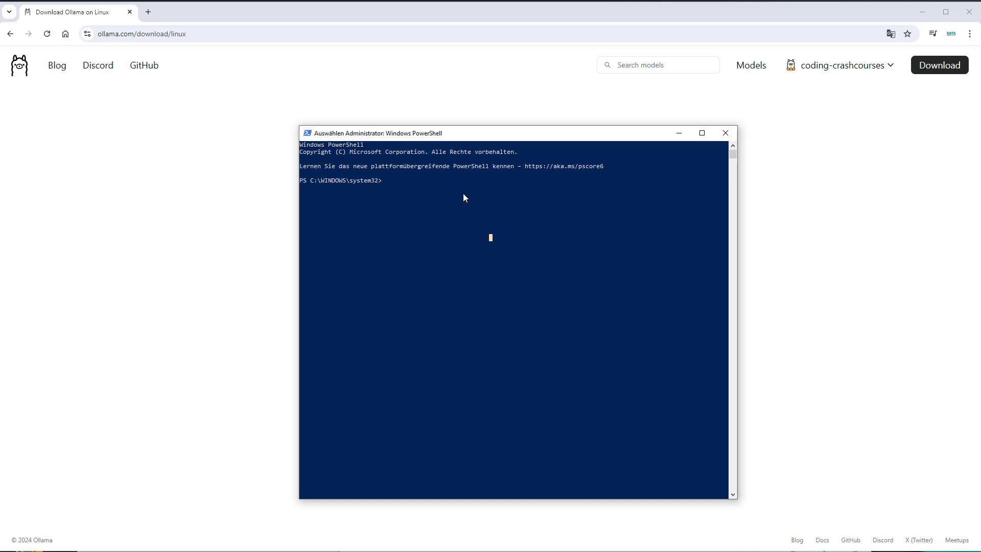
# - Run ollama --help in PowerShell to list available commands and flags
pyautogui.write('ollama')
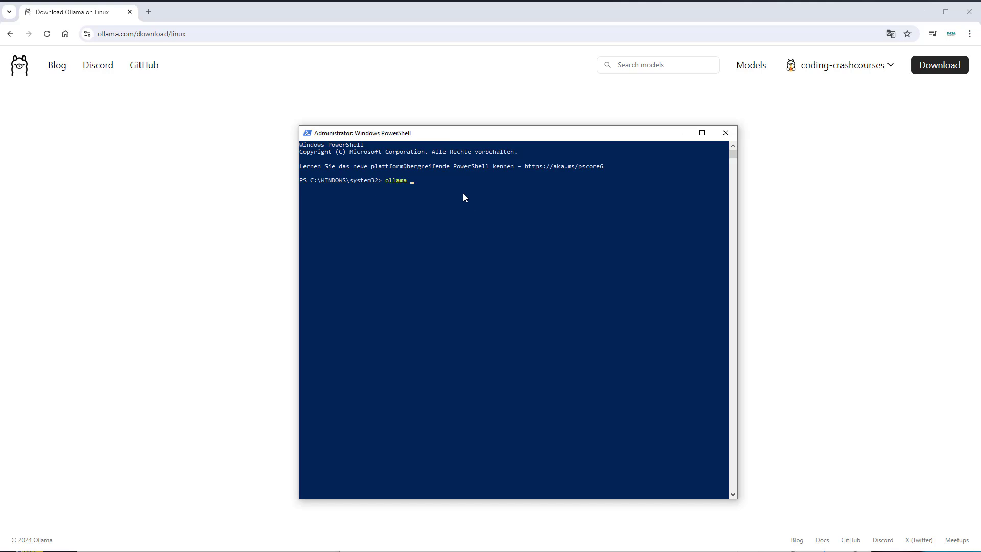
pyautogui.write('--')
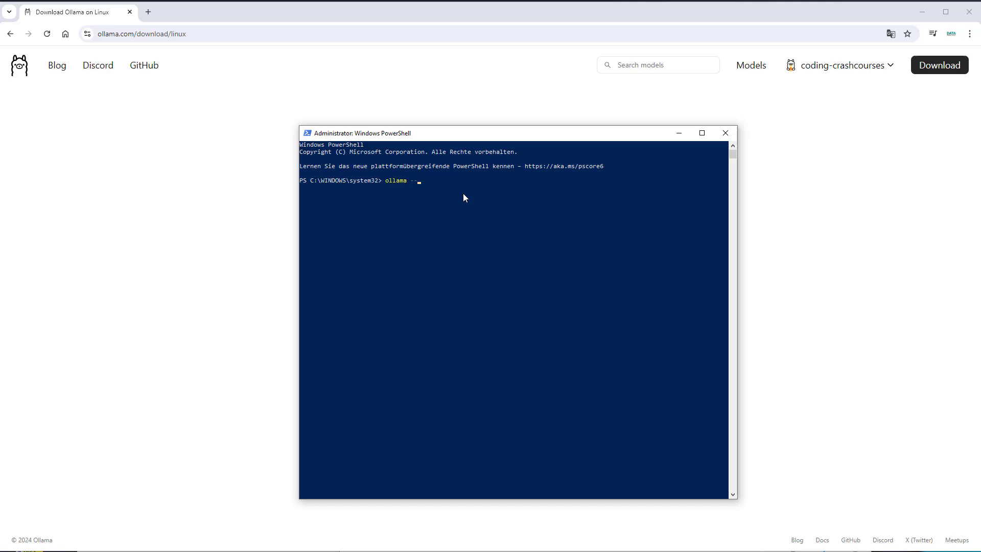
pyautogui.write('help')
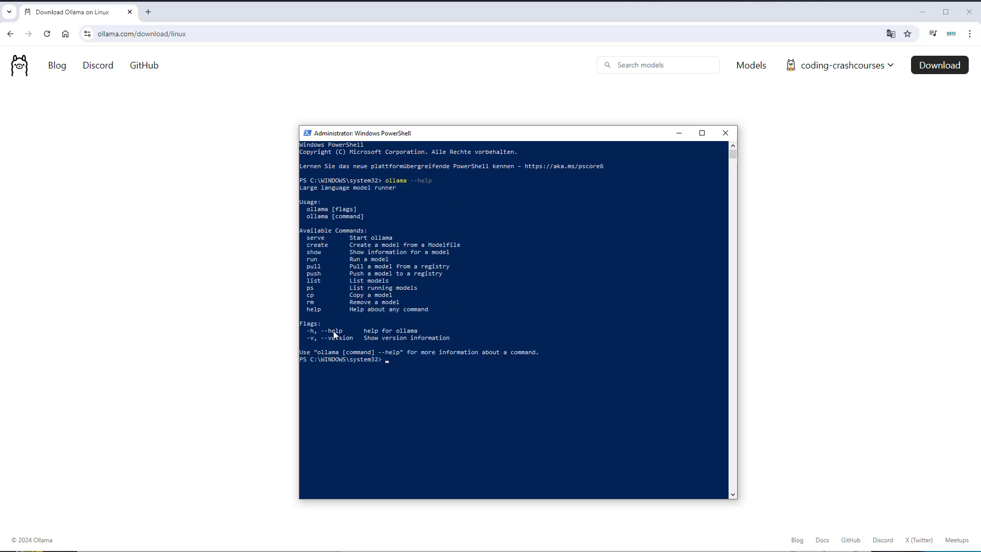
pyautogui.moveTo(410, 268)
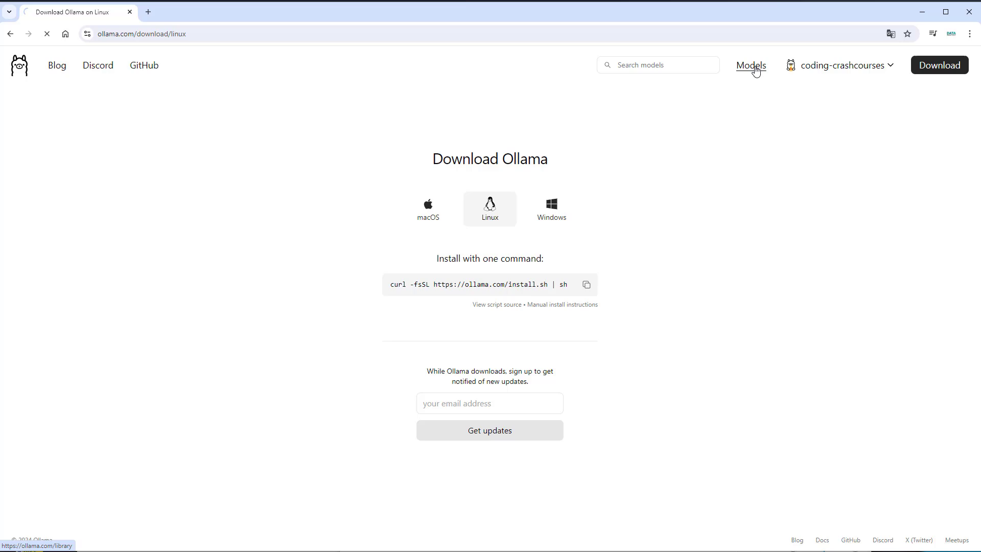
# - Open the llama3.1 model page from the Models library and highlight its 4.7GB size
pyautogui.click(750, 65)
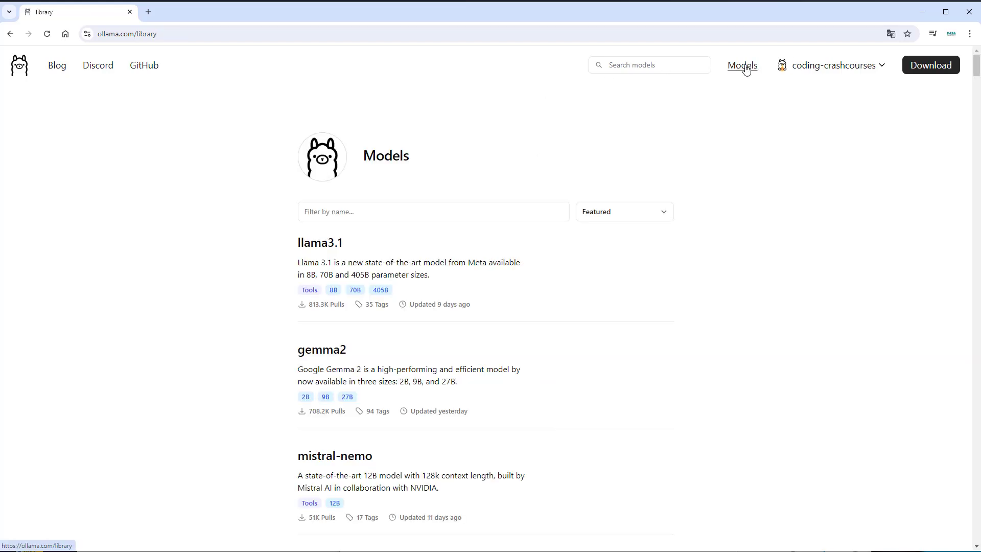
pyautogui.moveTo(220, 311)
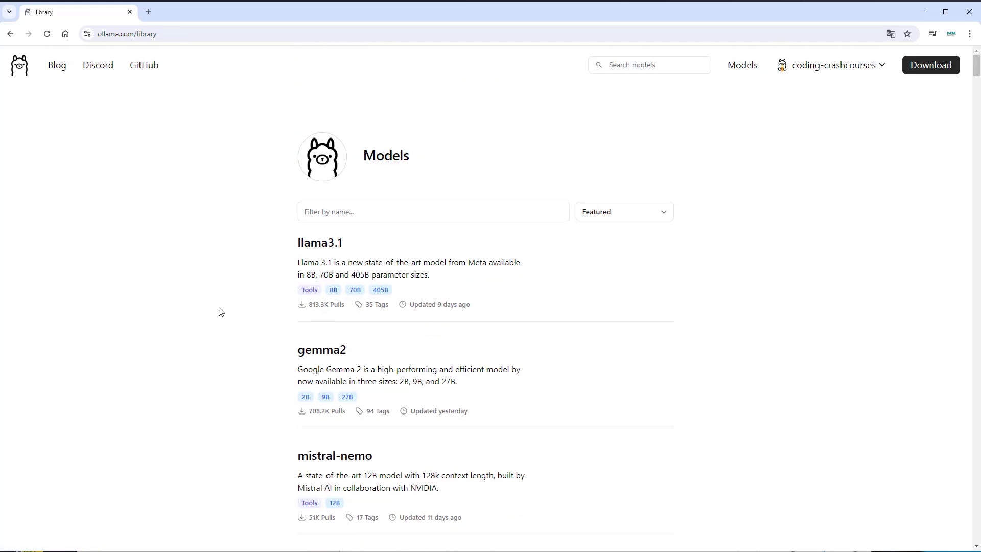
pyautogui.click(320, 242)
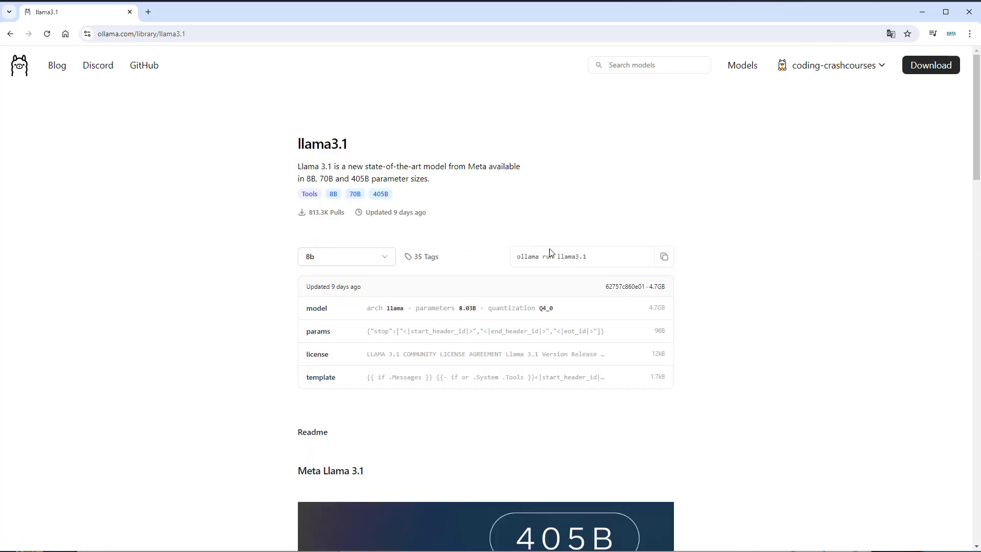
pyautogui.doubleClick(550, 255)
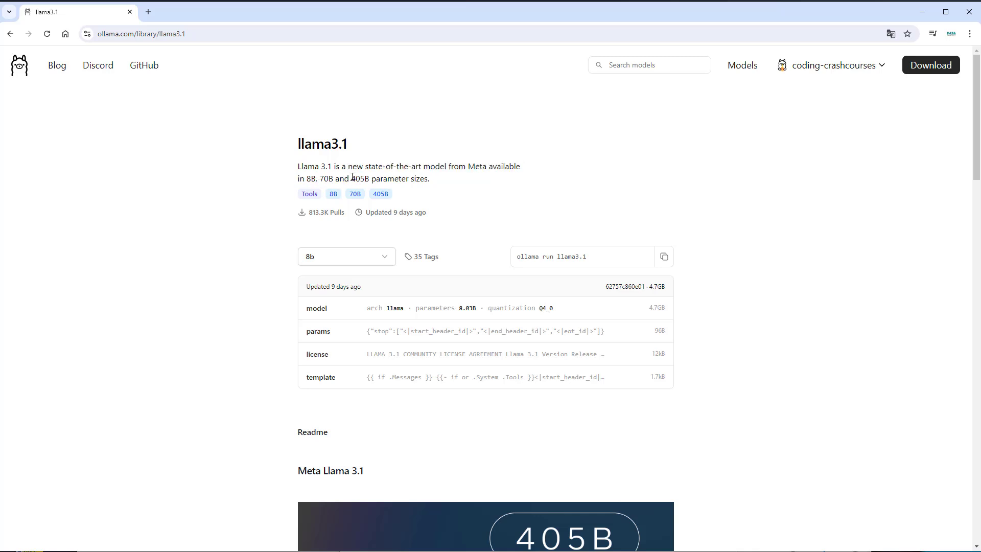
pyautogui.doubleClick(359, 177)
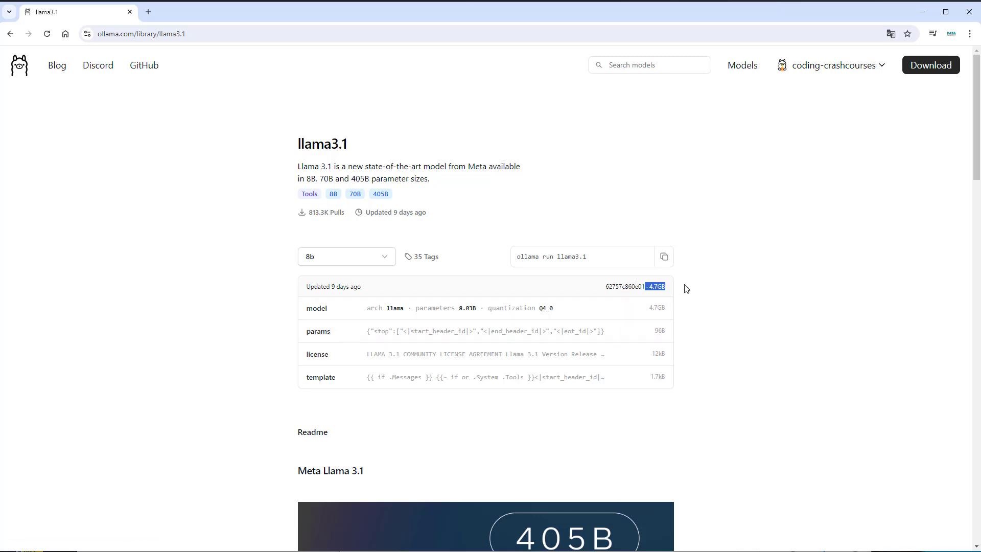
pyautogui.moveTo(792, 279)
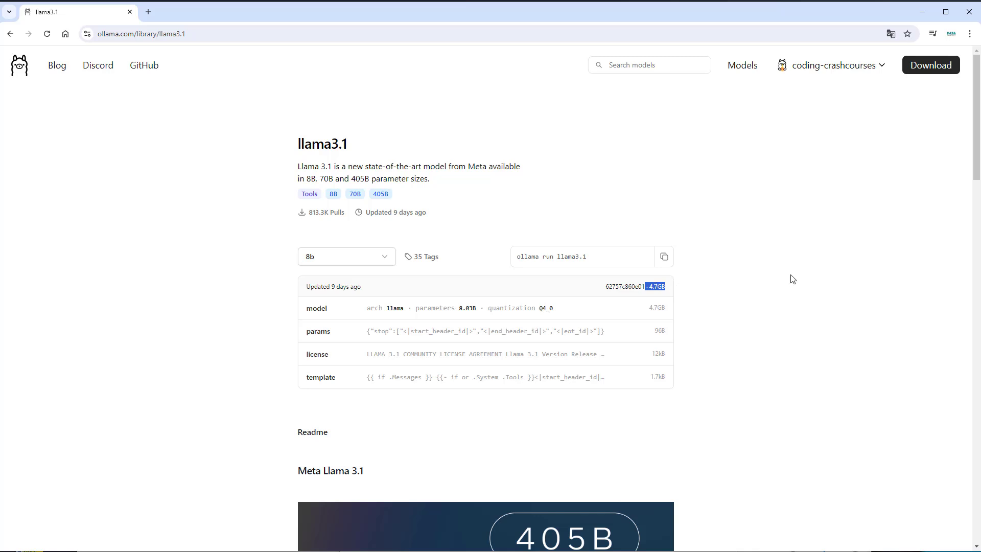
# - Compare the 70b, 405b and 8b variants and copy the ollama run llama3.1:8b command
pyautogui.click(346, 256)
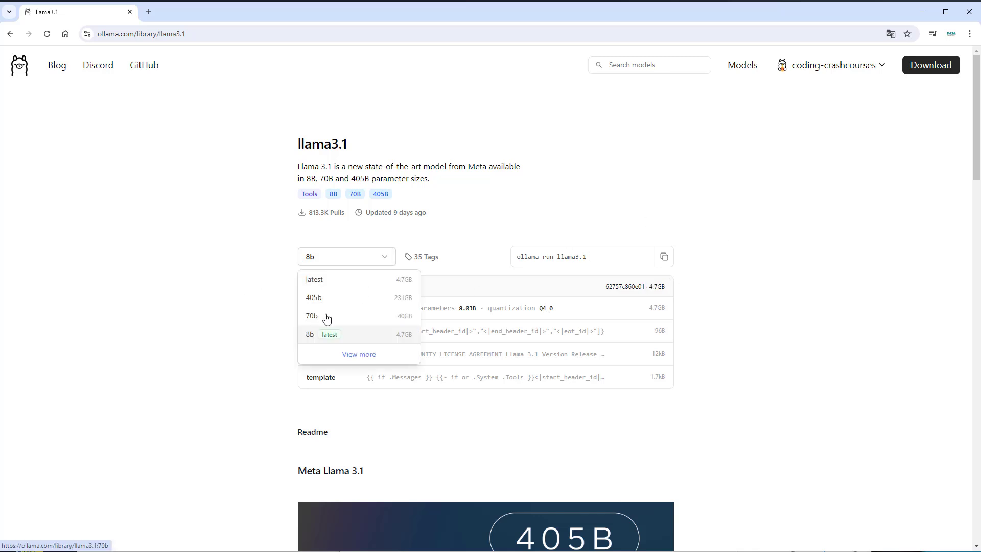
pyautogui.click(311, 316)
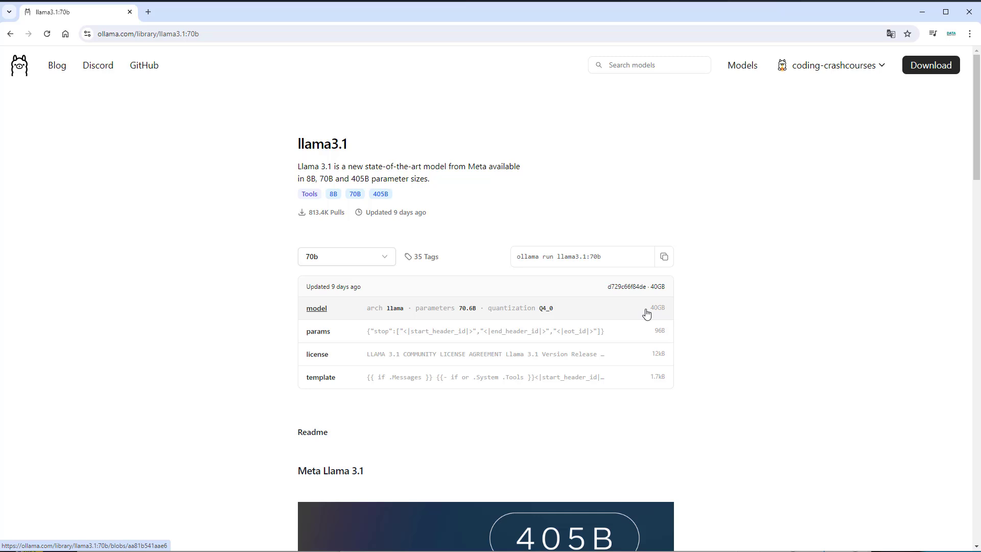
pyautogui.click(347, 257)
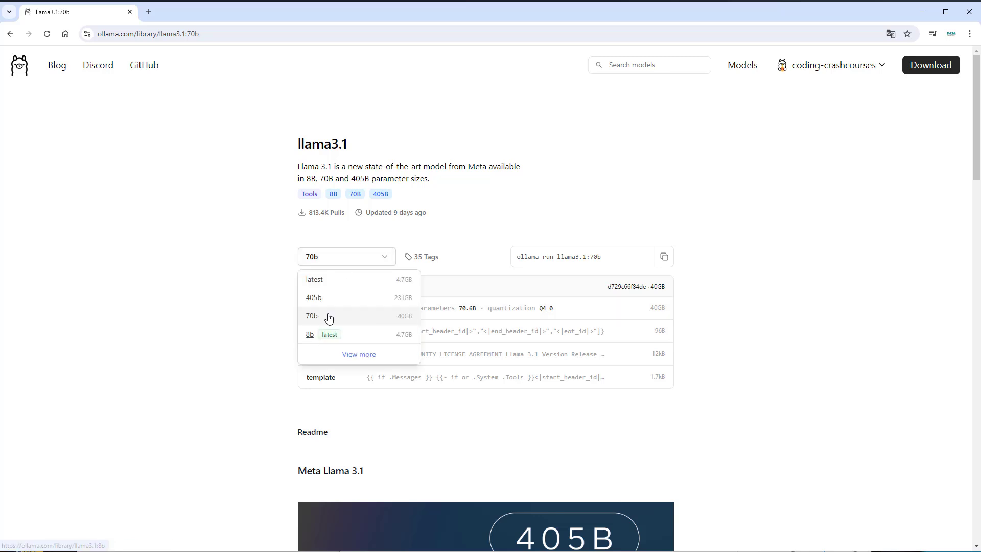
pyautogui.click(313, 297)
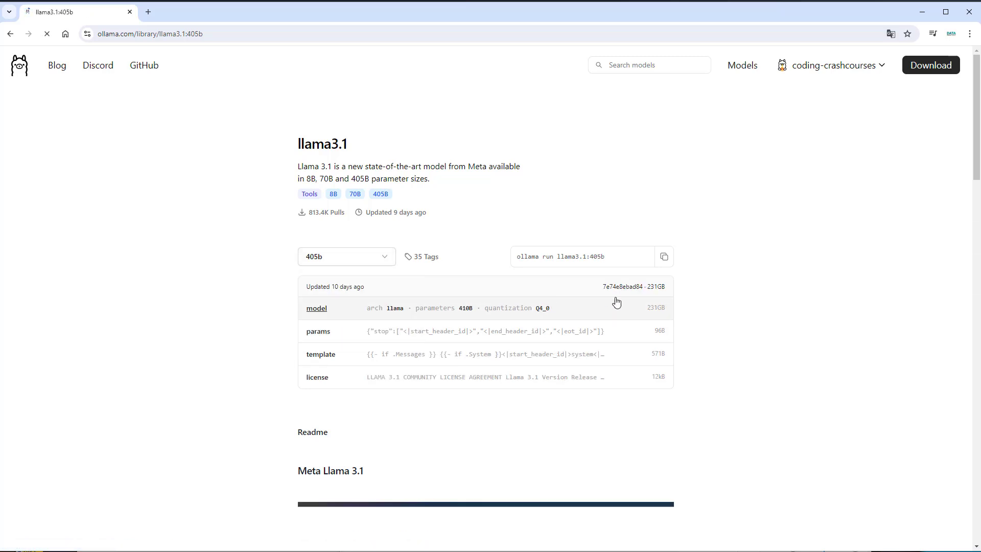
pyautogui.click(347, 257)
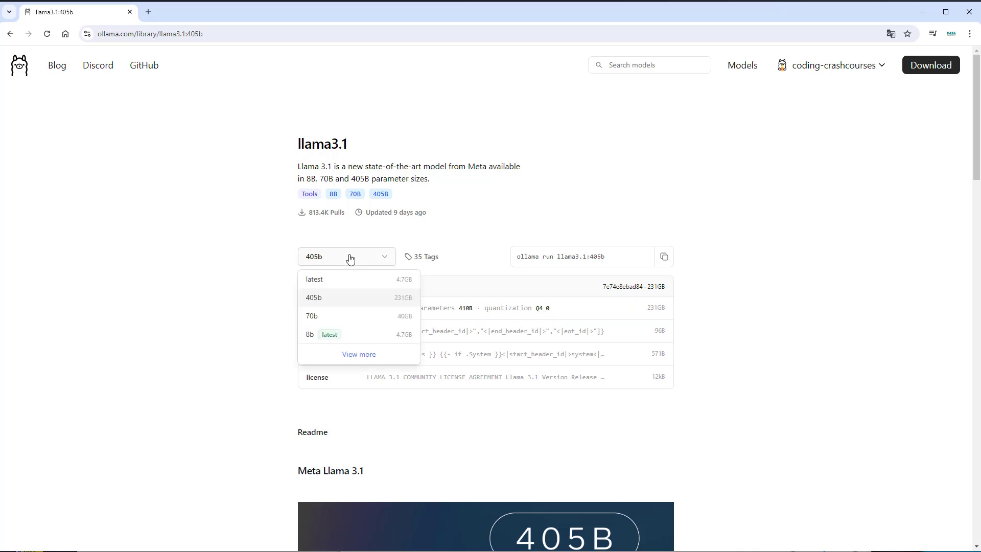
pyautogui.click(309, 334)
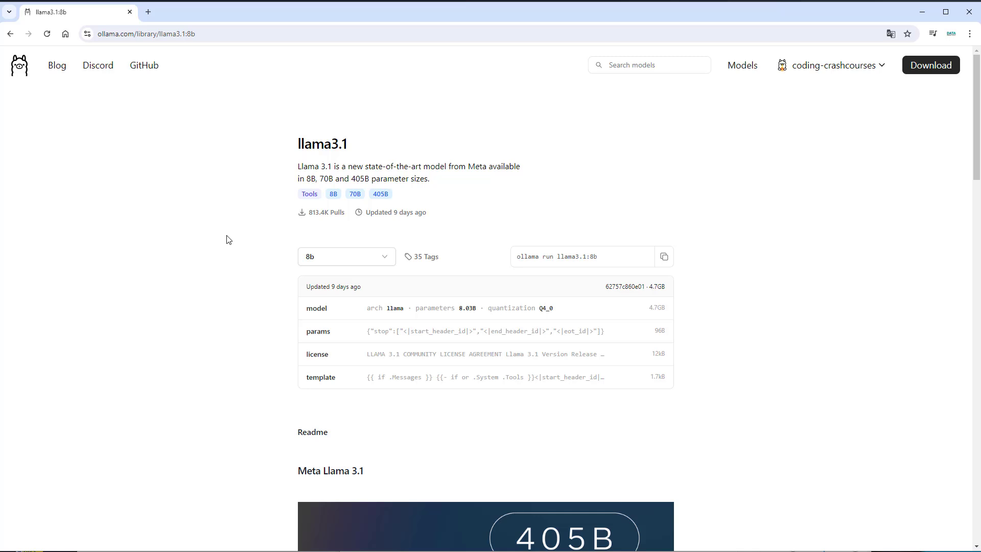
pyautogui.click(347, 256)
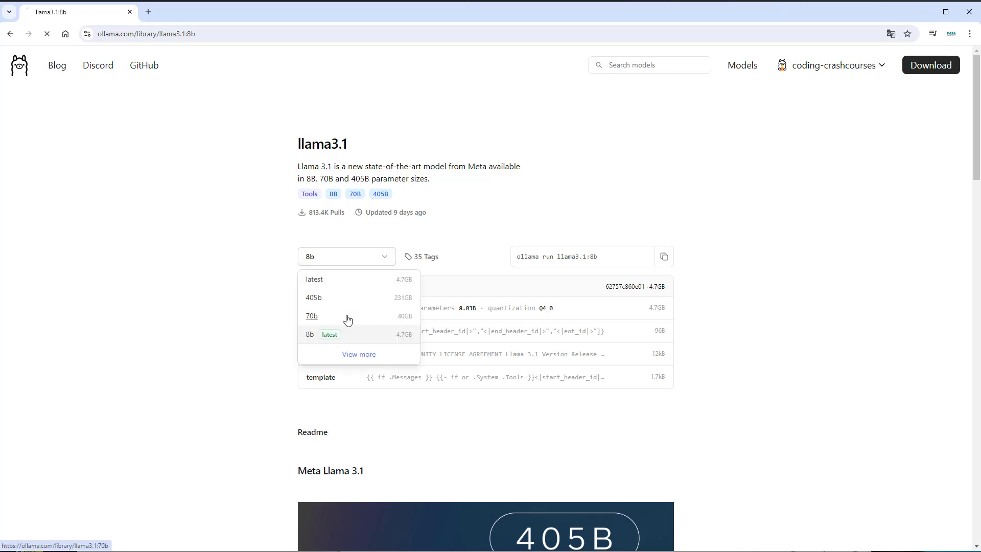
pyautogui.click(312, 315)
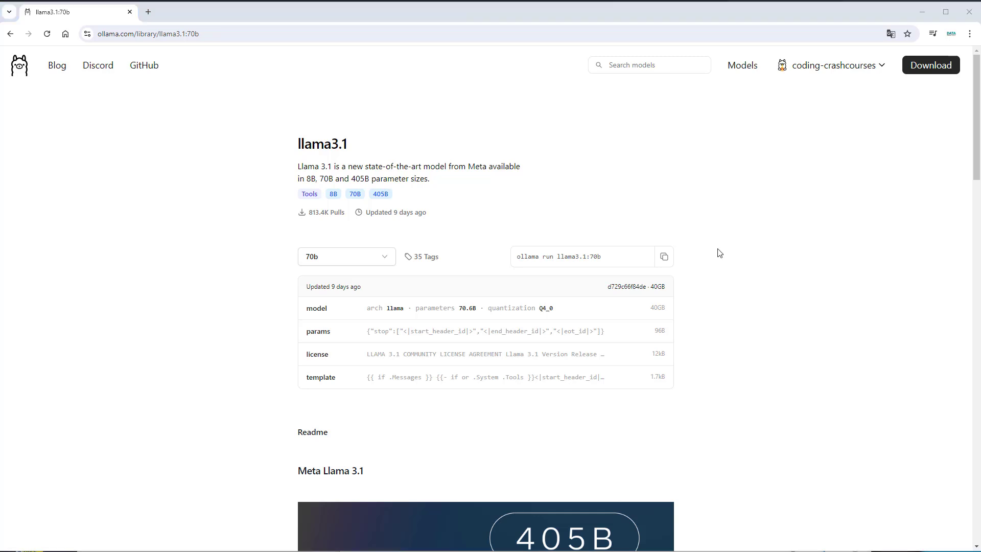
pyautogui.click(346, 255)
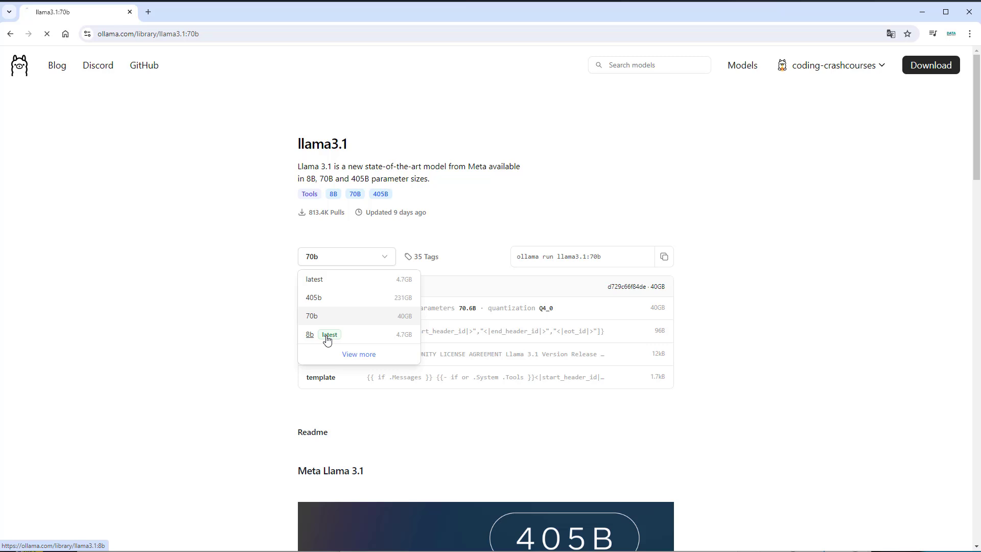
pyautogui.click(309, 334)
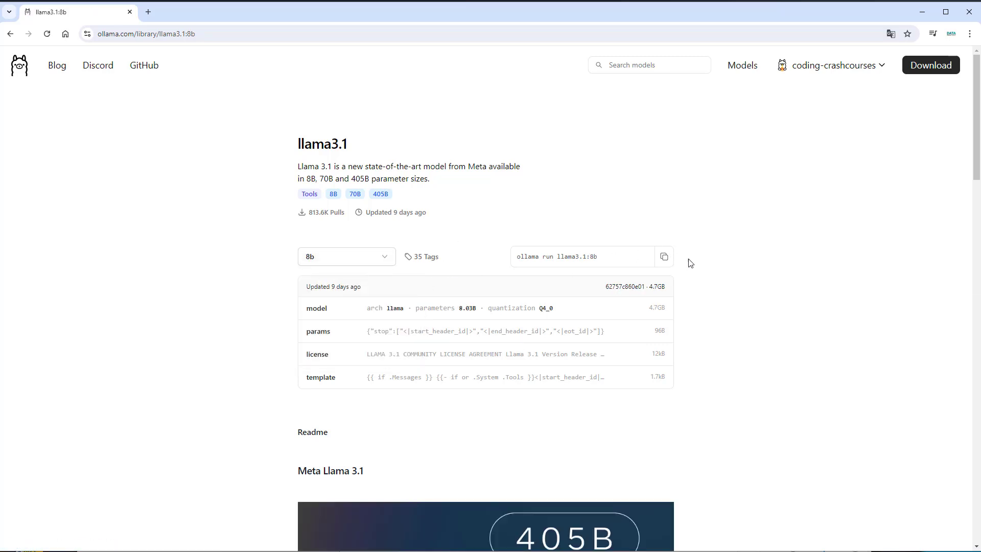
pyautogui.click(664, 256)
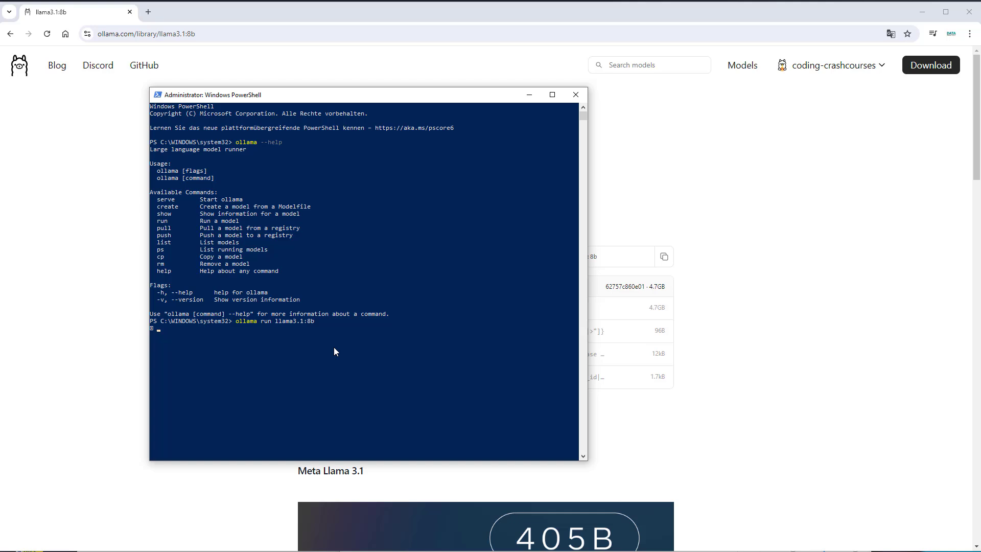
pyautogui.moveTo(202, 355)
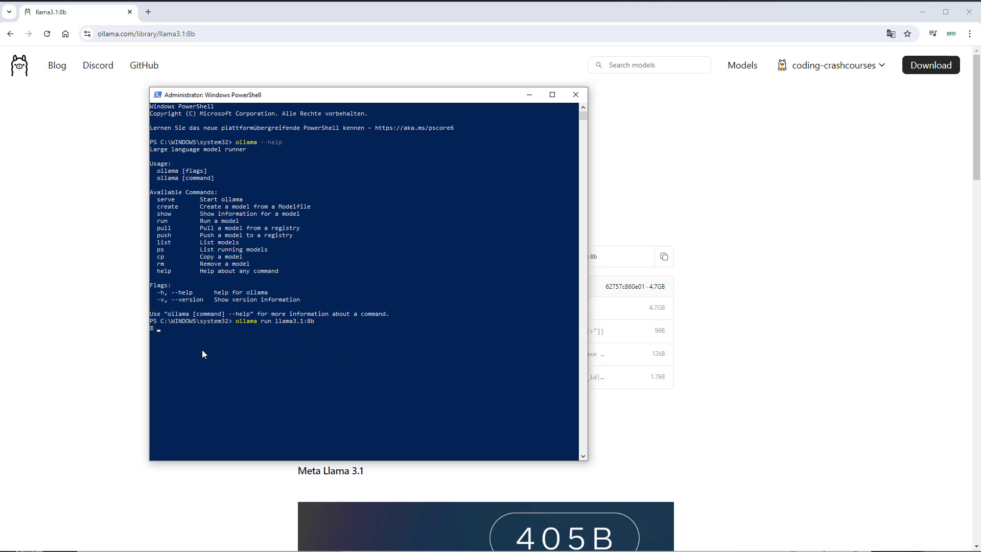
# - Send 'hello, how are you' to llama3.1:8b, then close the PowerShell console
pyautogui.write('hel')
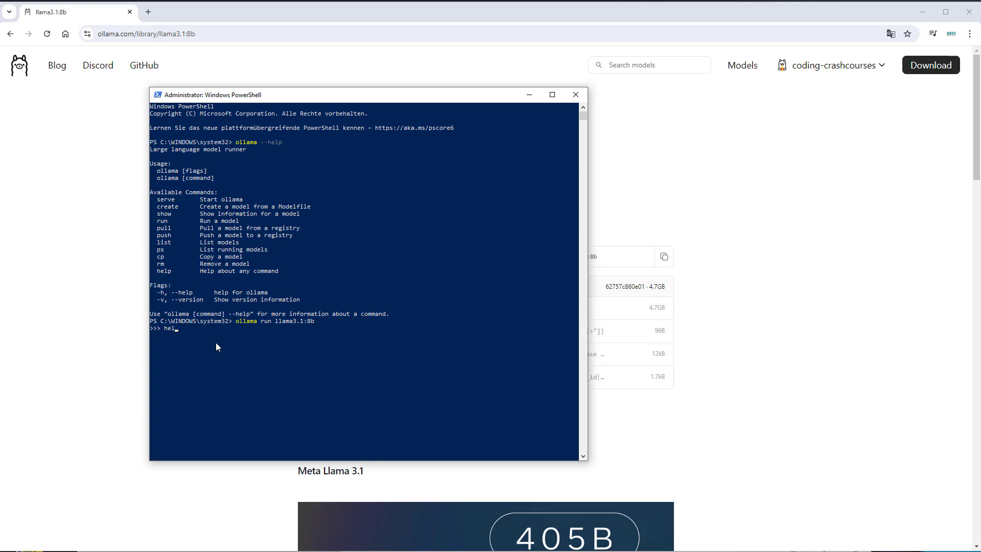
pyautogui.write('lo, how are you?')
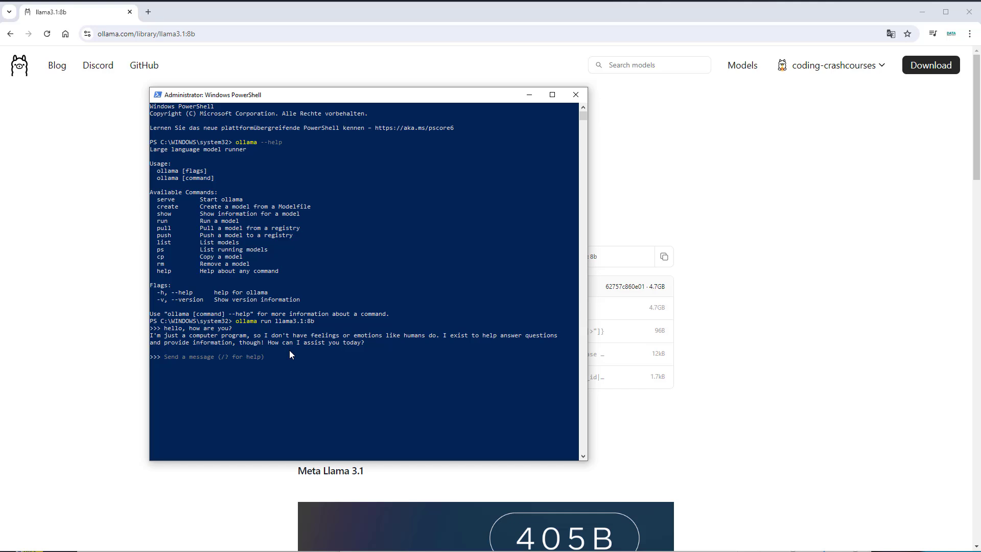
pyautogui.moveTo(268, 352)
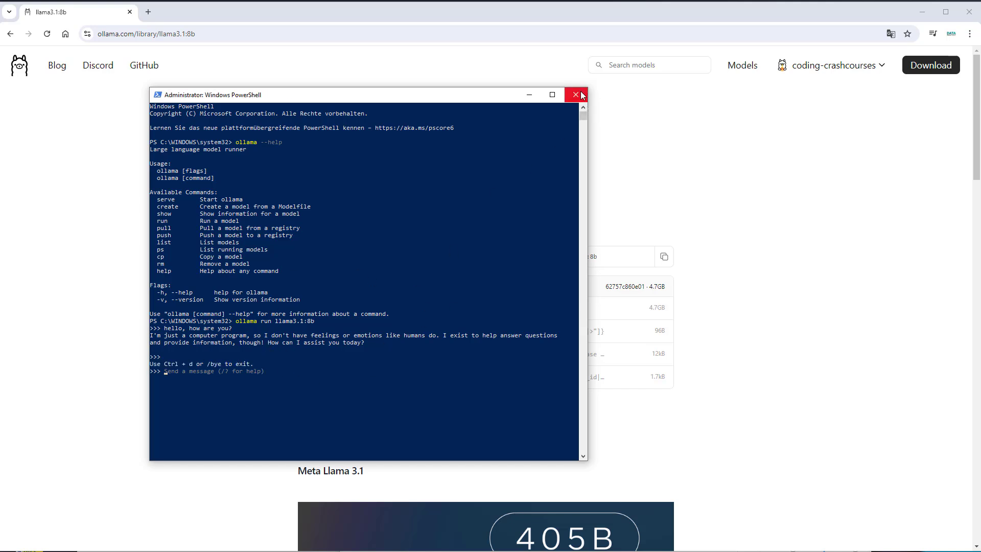
pyautogui.click(576, 94)
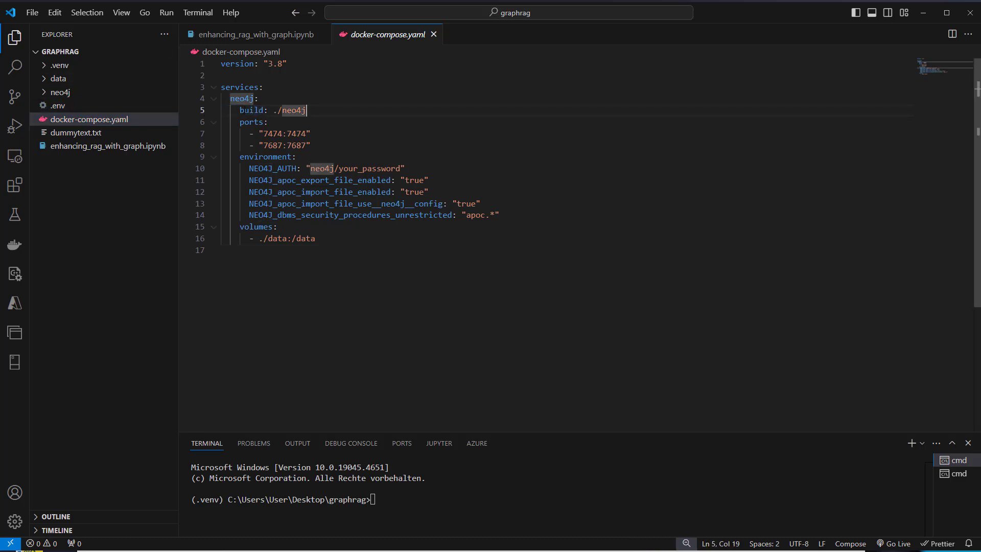
# - Inspect the neo4j build folder with the APOC jar and Dockerfile, then collapse it
pyautogui.click(59, 92)
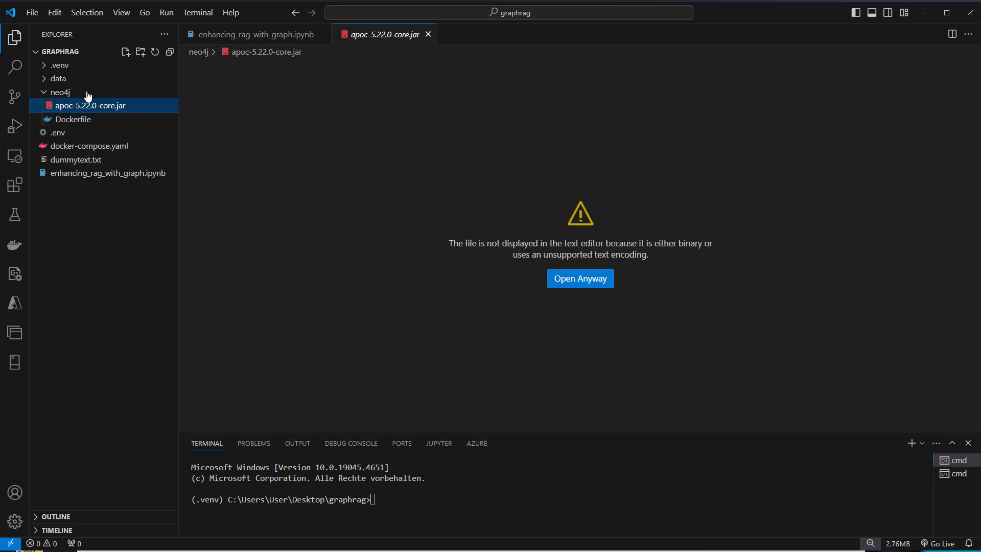
pyautogui.click(72, 120)
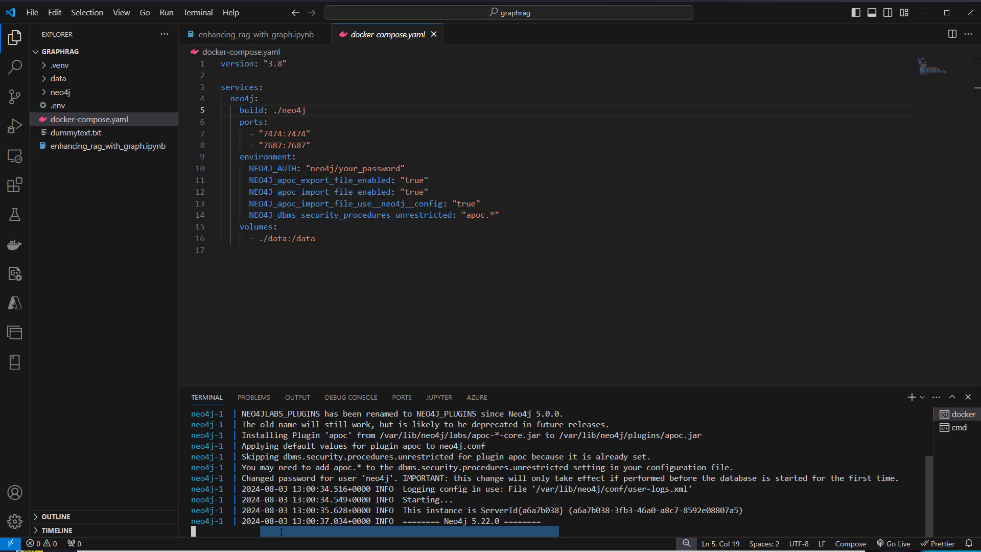
pyautogui.moveTo(138, 145)
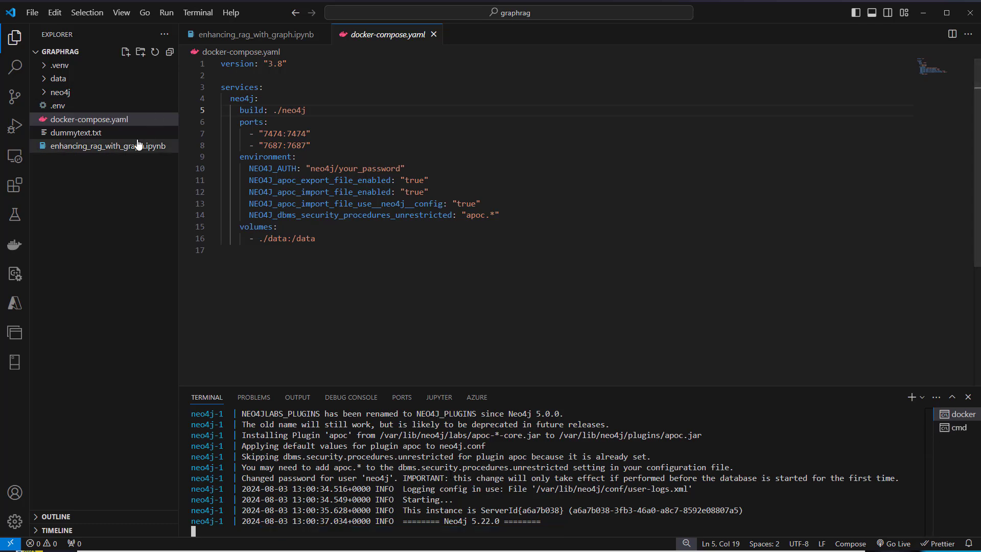
# - Open the GraphRAG notebook and highlight the RunnablePassthrough, StrOutputParser, ChatOllama and GraphDatabase imports
pyautogui.click(254, 35)
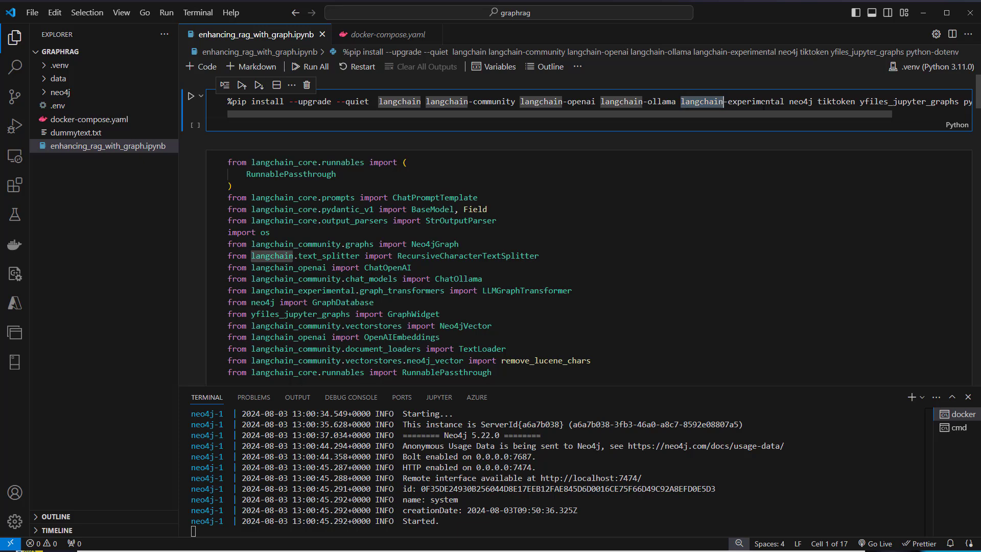
pyautogui.moveTo(766, 125)
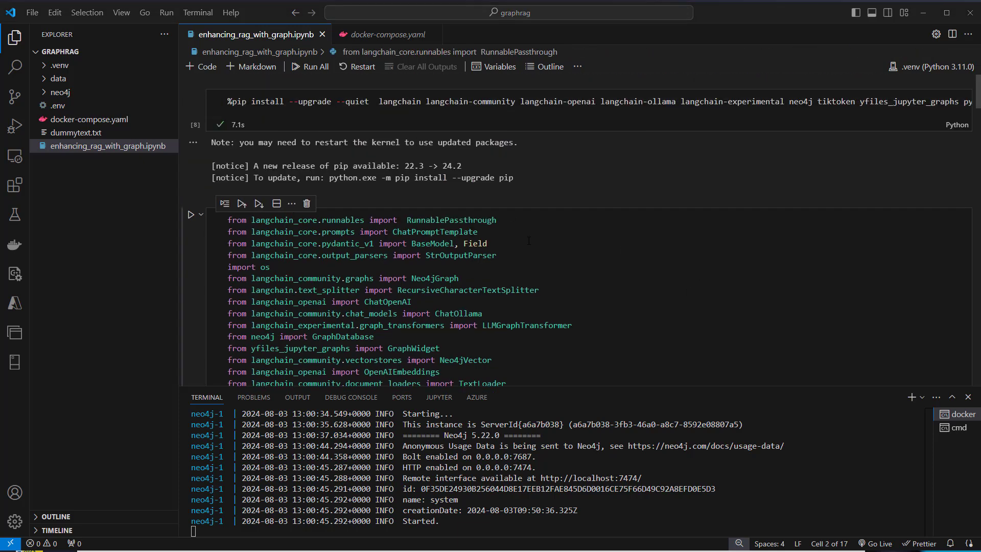
pyautogui.doubleClick(450, 194)
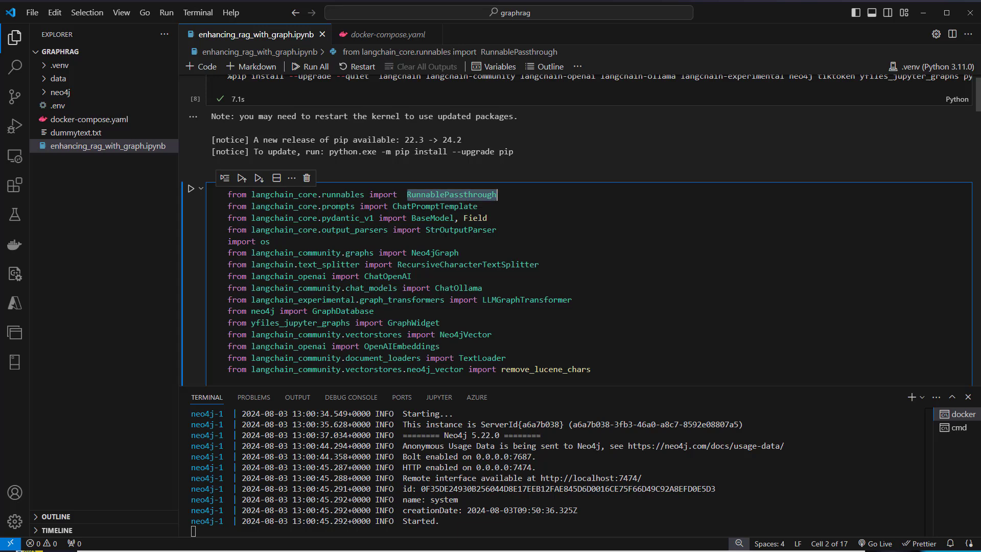
pyautogui.doubleClick(433, 205)
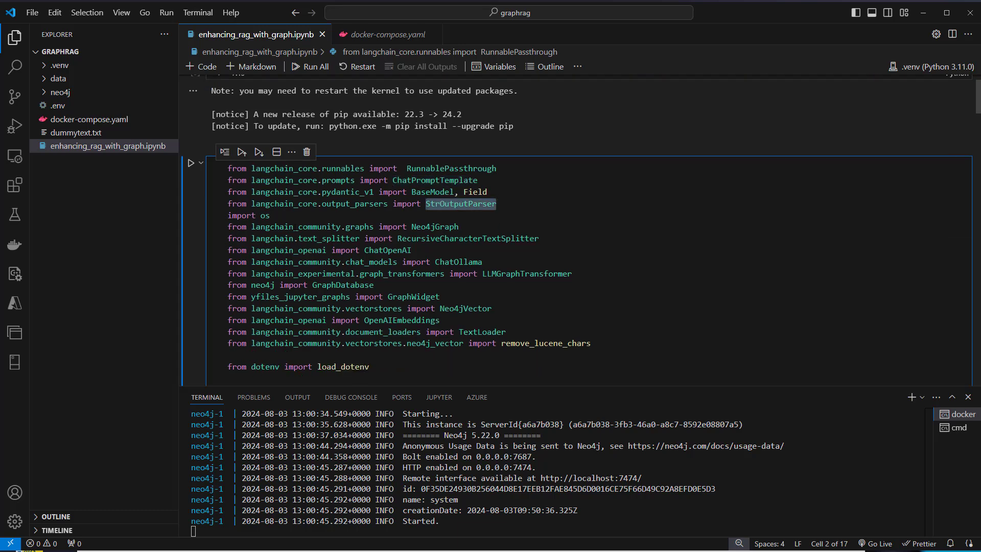
pyautogui.doubleClick(433, 227)
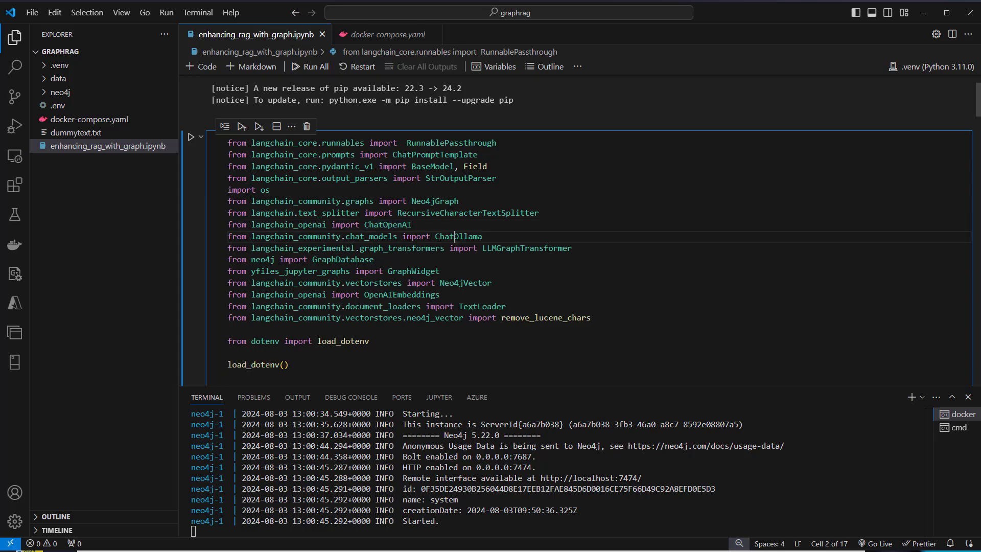
pyautogui.doubleClick(457, 236)
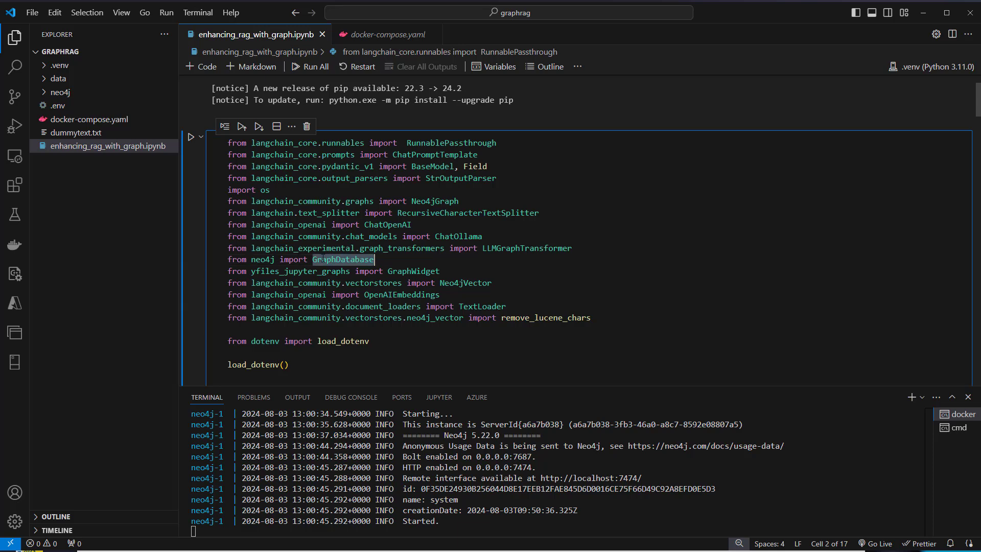
pyautogui.doubleClick(343, 259)
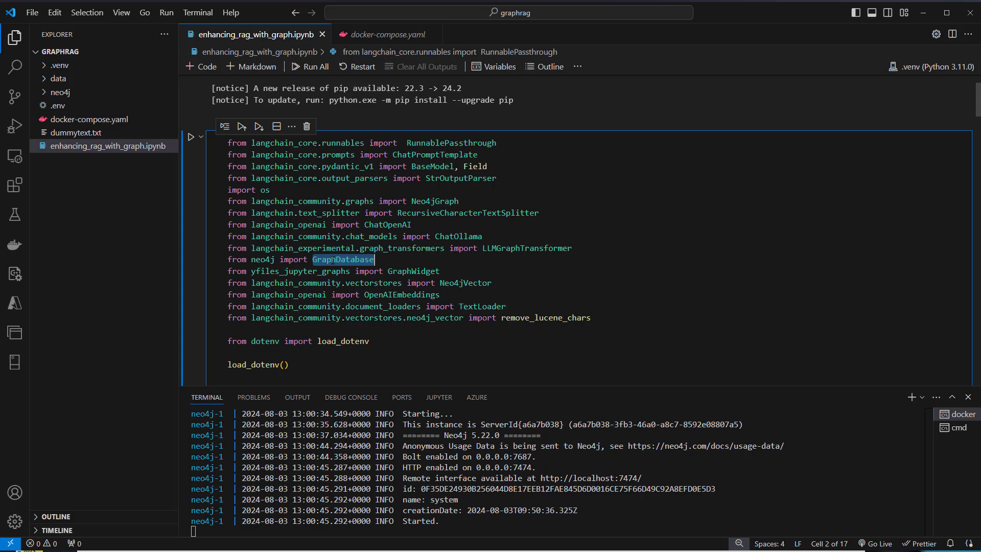
pyautogui.doubleClick(466, 283)
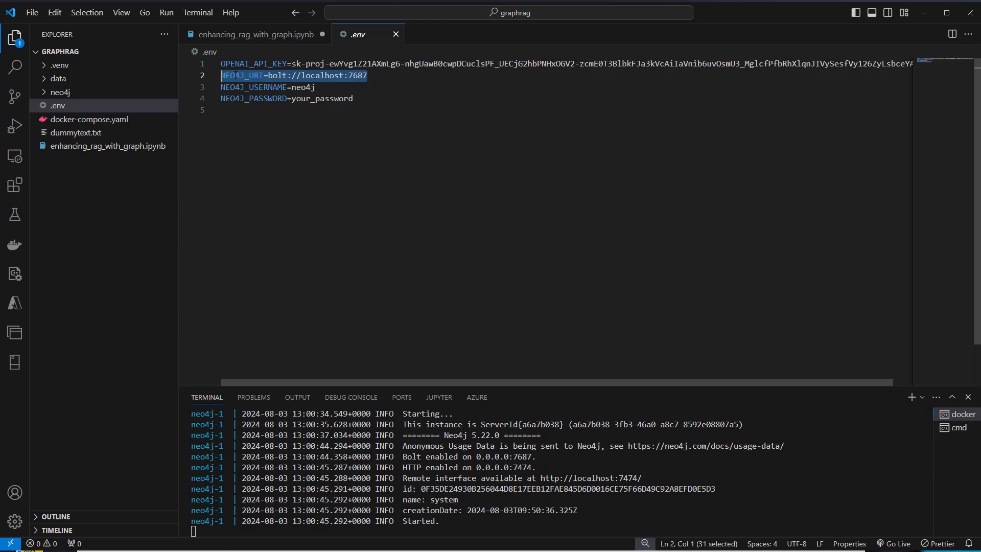
# - Point out NEO4J_URI and NEO4J_PASSWORD in .env and return to the notebook
pyautogui.click(234, 75)
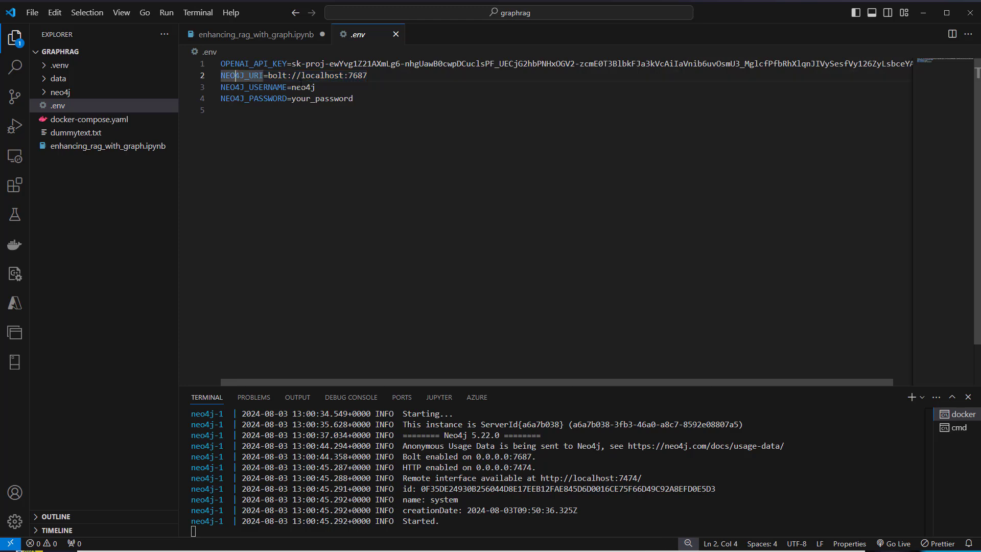
pyautogui.click(258, 98)
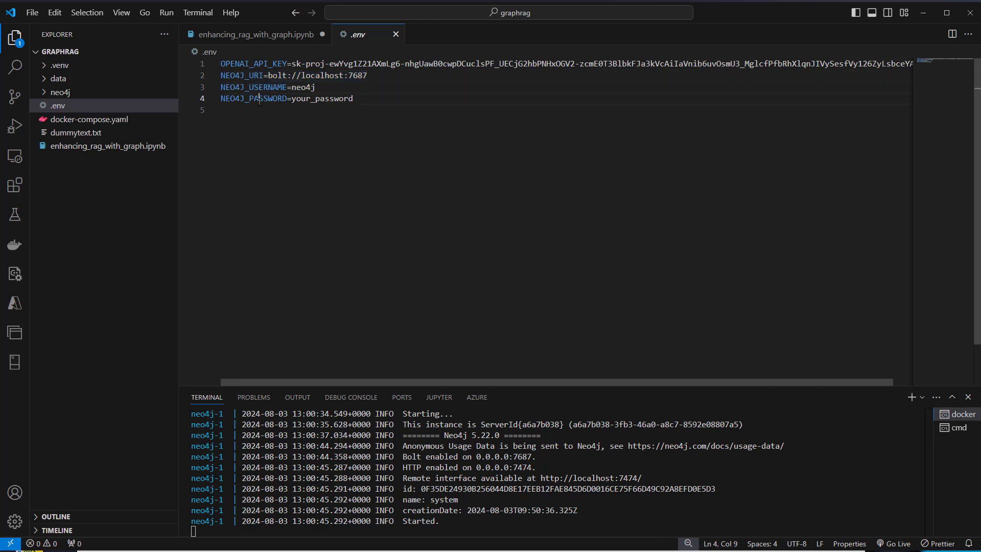
pyautogui.doubleClick(254, 98)
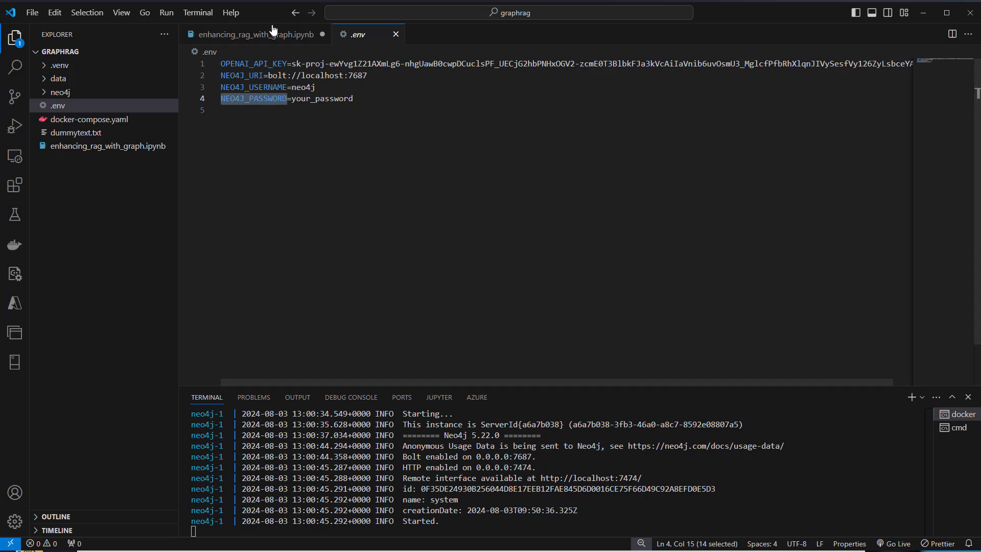
pyautogui.click(256, 35)
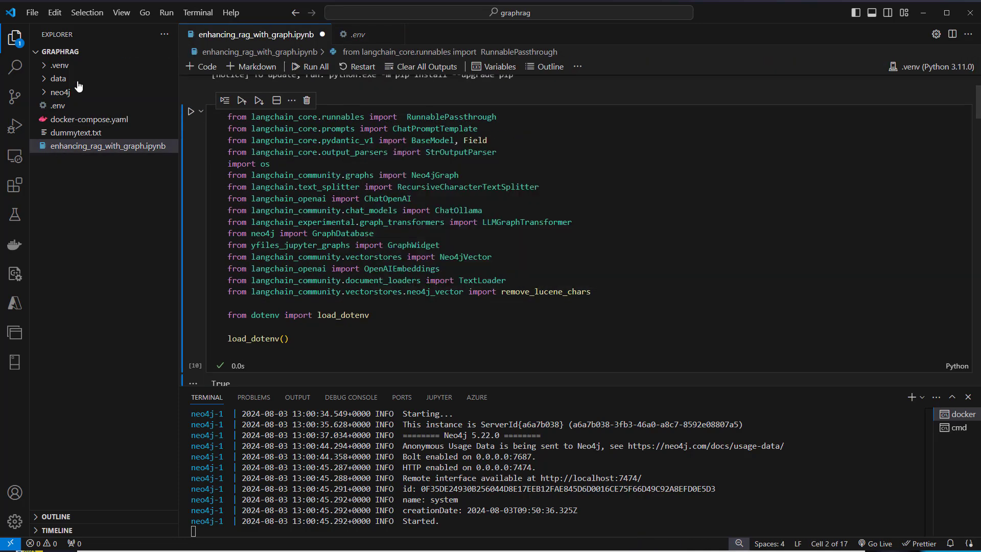
pyautogui.moveTo(57, 105)
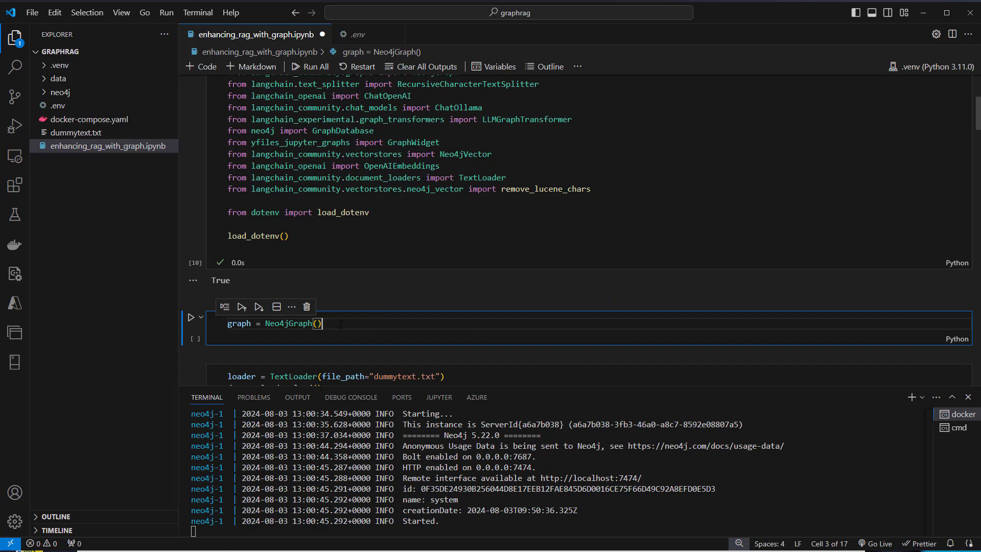
# - Highlight the graph = Neo4jGraph() connection call
pyautogui.doubleClick(288, 324)
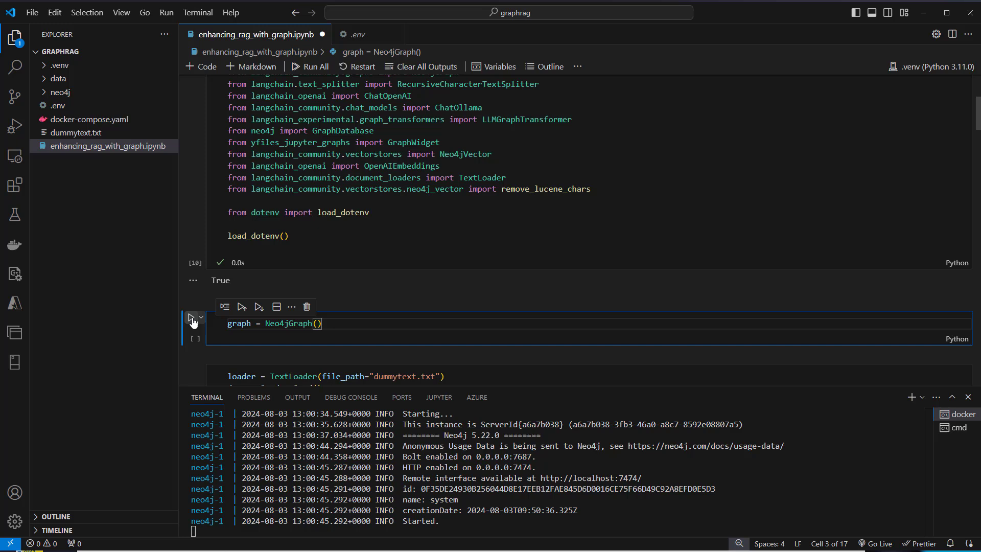
pyautogui.moveTo(192, 316)
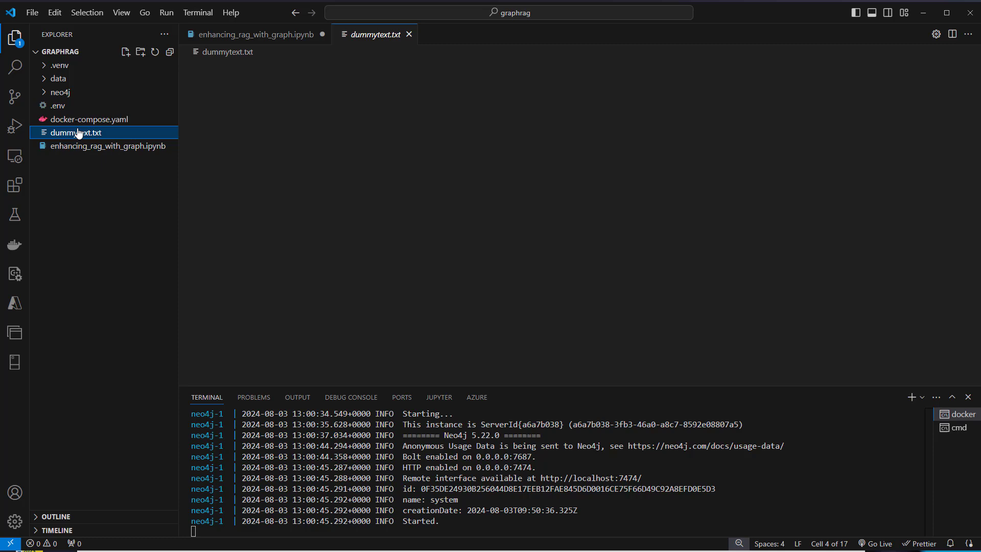
# - Select part of the Caruso family story in dummytext.txt and close the file
pyautogui.moveTo(352, 262); pyautogui.dragTo(457, 262)
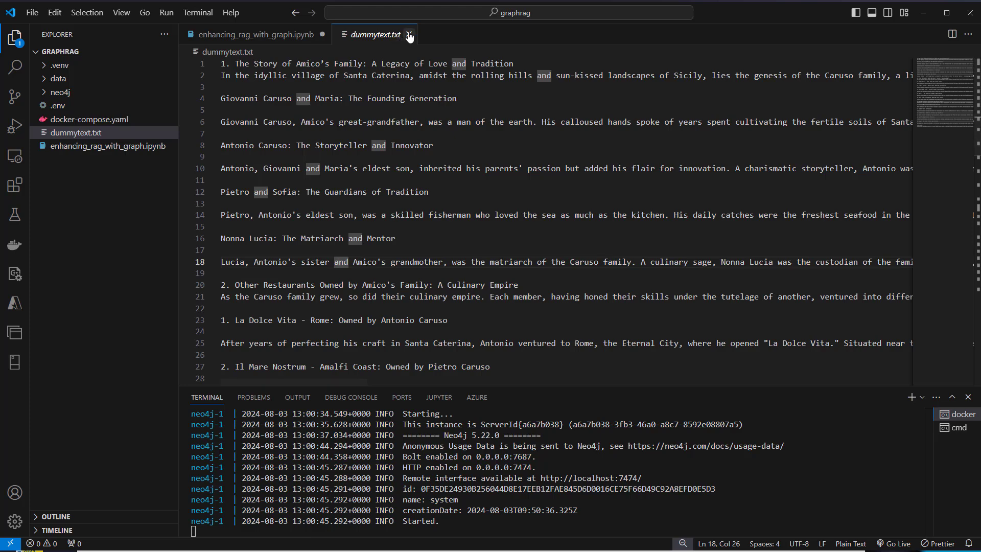
pyautogui.click(411, 34)
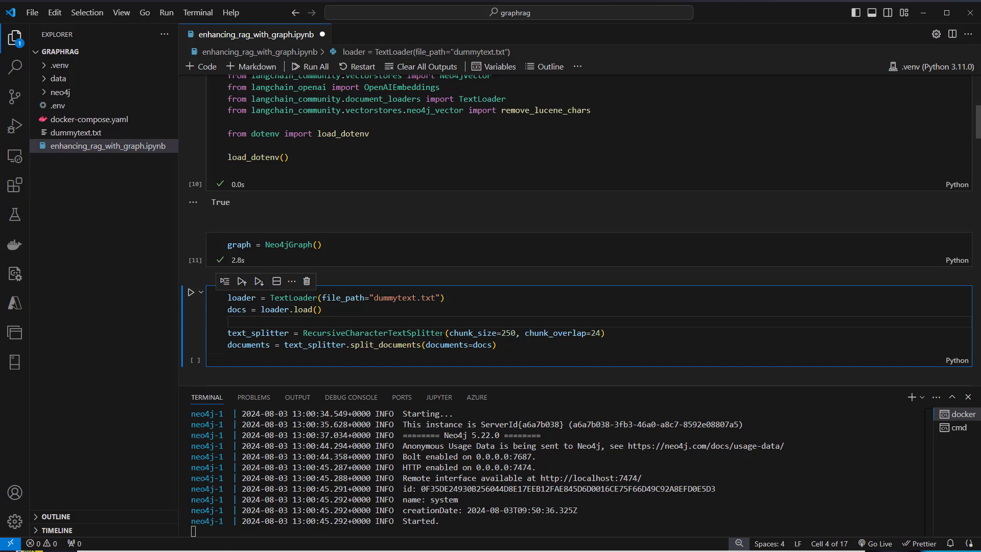
# - Run the TextLoader cell splitting dummytext.txt into 250-character chunks with 24 overlap
pyautogui.click(230, 321)
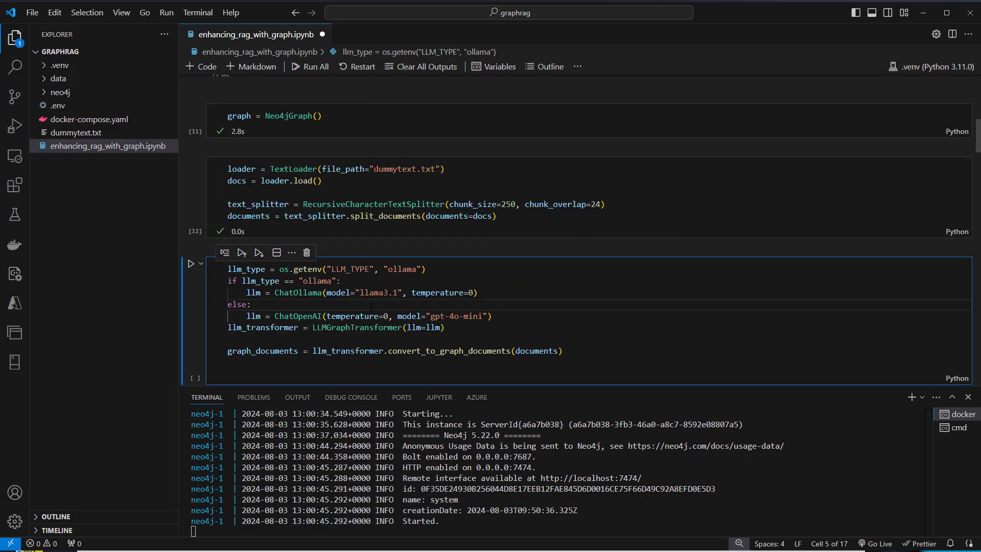
# - Review the LLMGraphTransformer code and ollama model check, then run convert_to_graph_documents(documents)
pyautogui.doubleClick(357, 327)
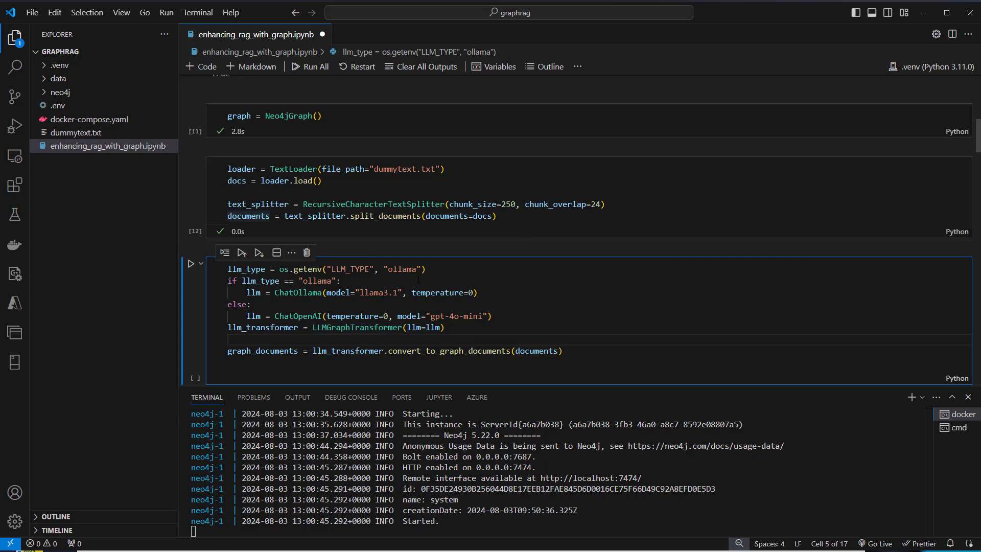
pyautogui.doubleClick(351, 269)
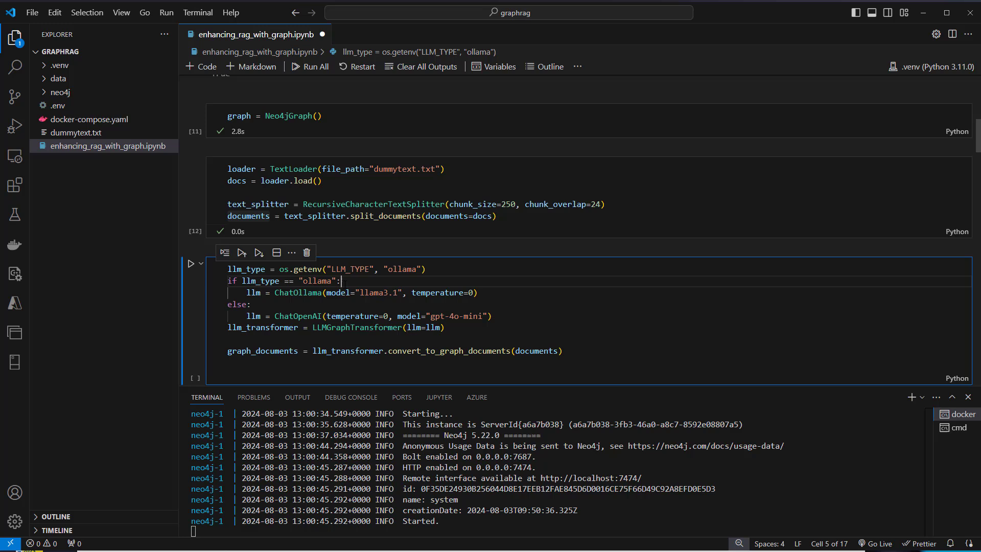
pyautogui.doubleClick(297, 292)
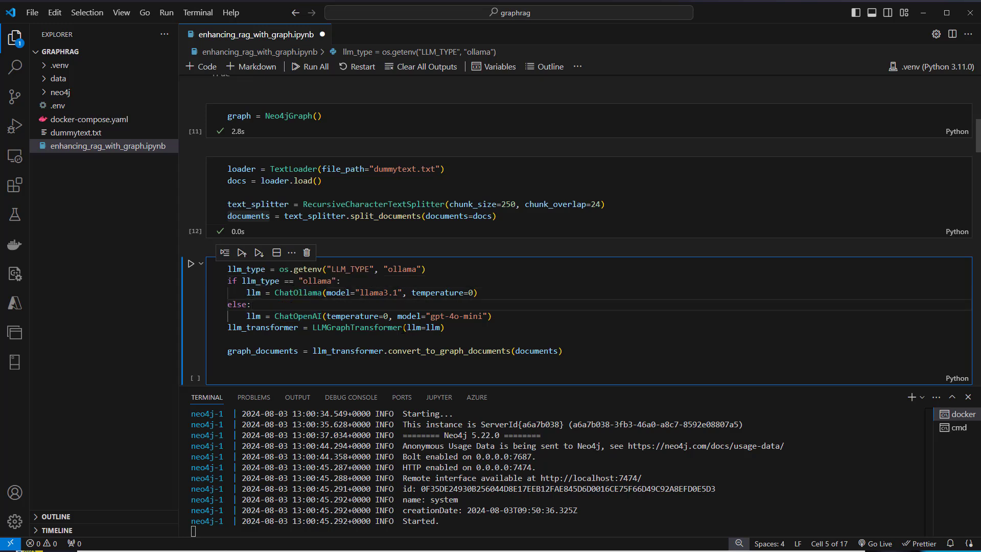
pyautogui.doubleClick(422, 327)
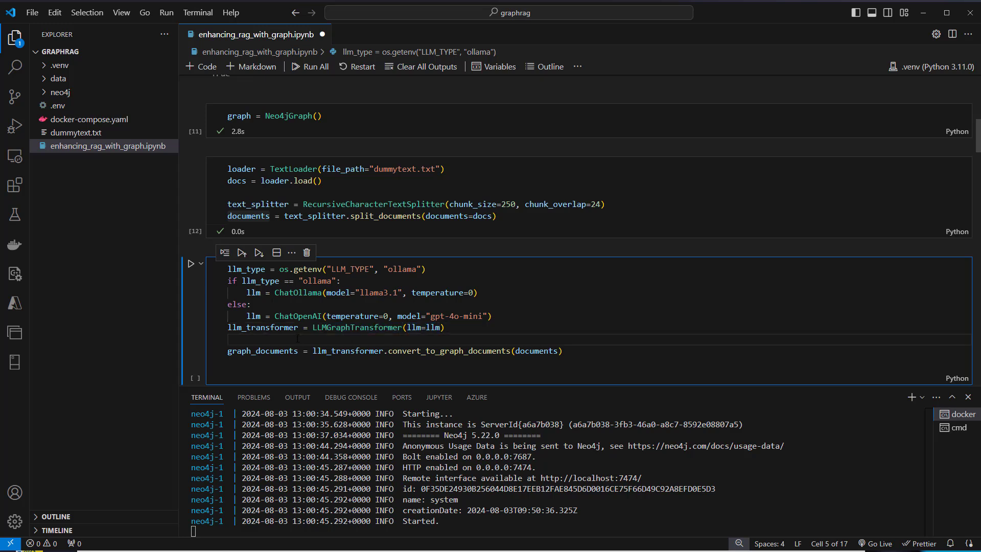
pyautogui.doubleClick(449, 351)
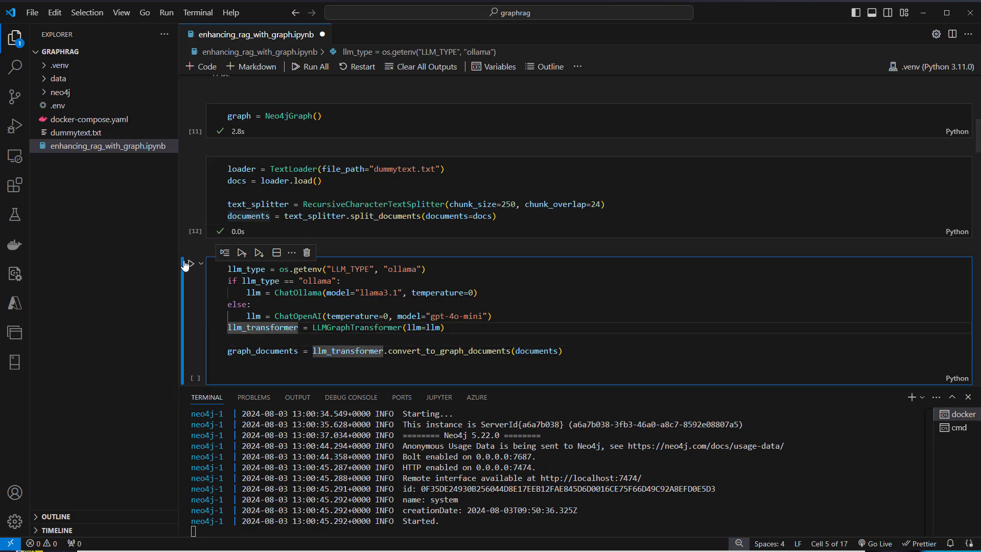
pyautogui.click(241, 253)
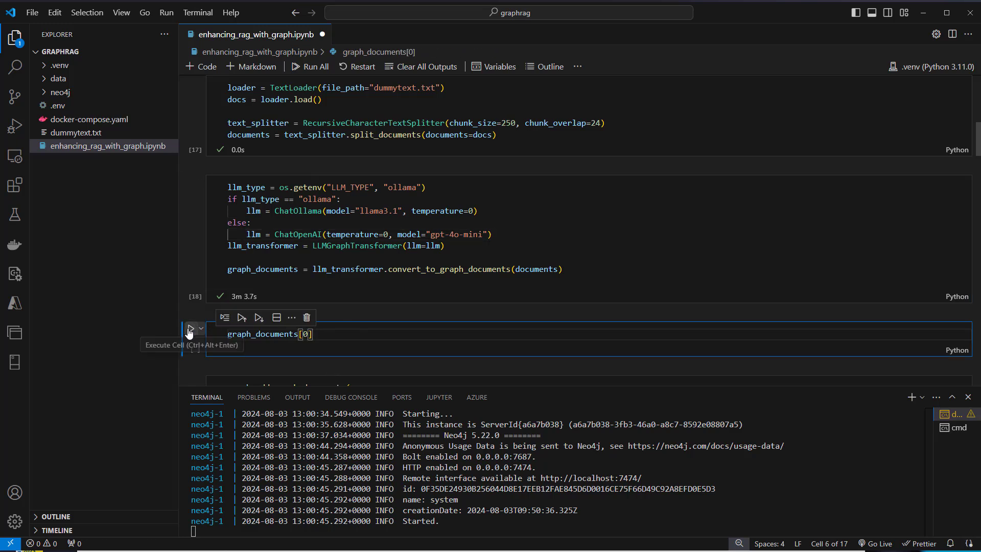
# - Run graph_documents[0] and inspect the GraphDocument nodes such as Amico's Family, Love and Tradition
pyautogui.click(190, 317)
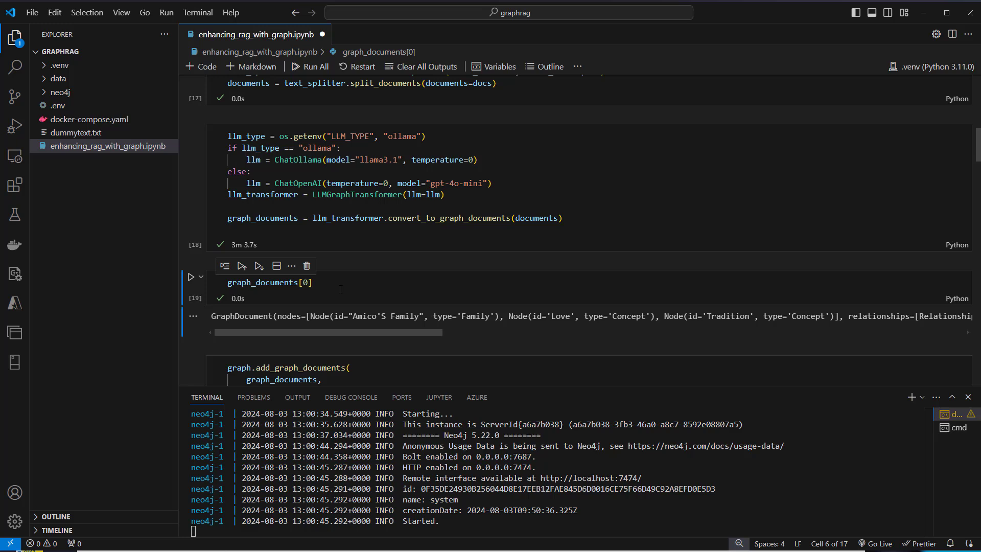
pyautogui.doubleClick(241, 316)
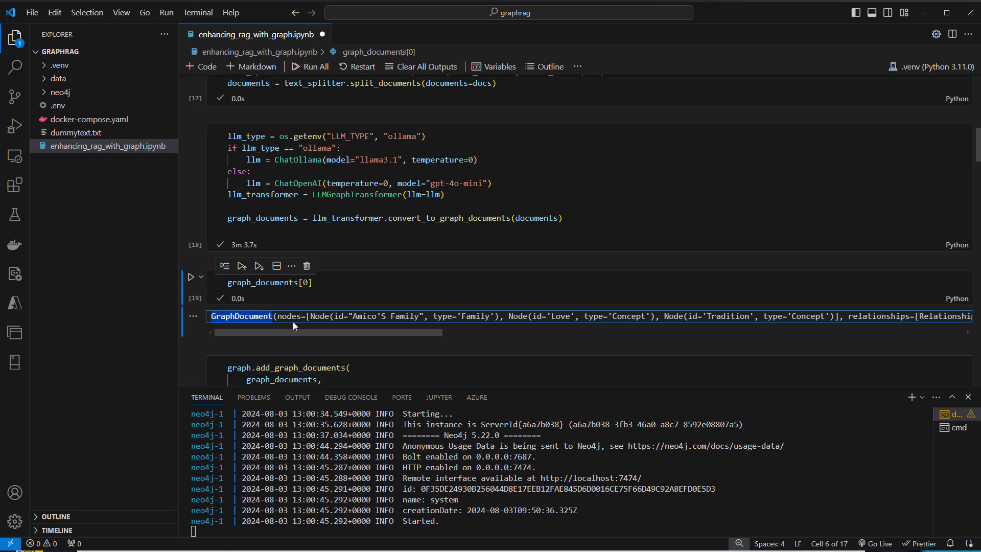
pyautogui.doubleClick(289, 315)
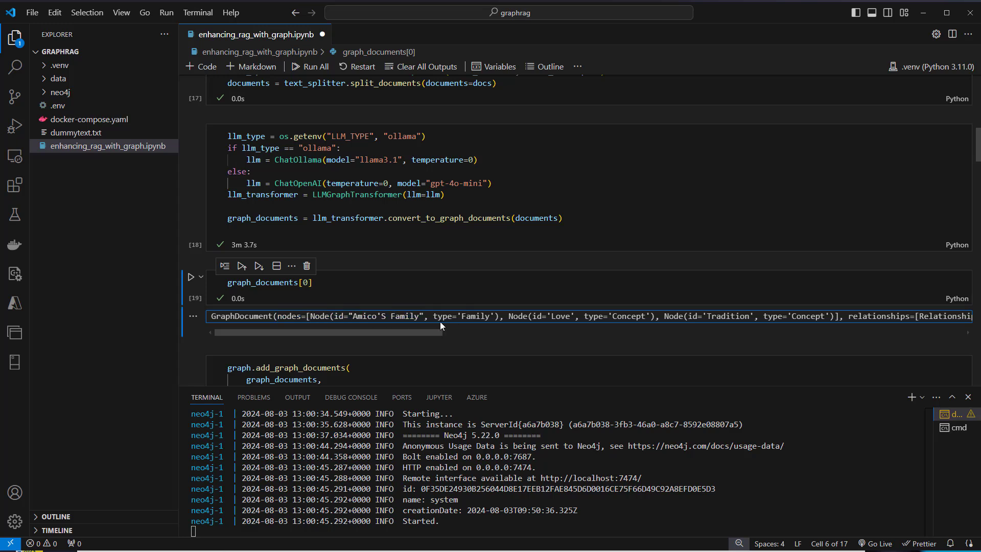
pyautogui.doubleClick(383, 316)
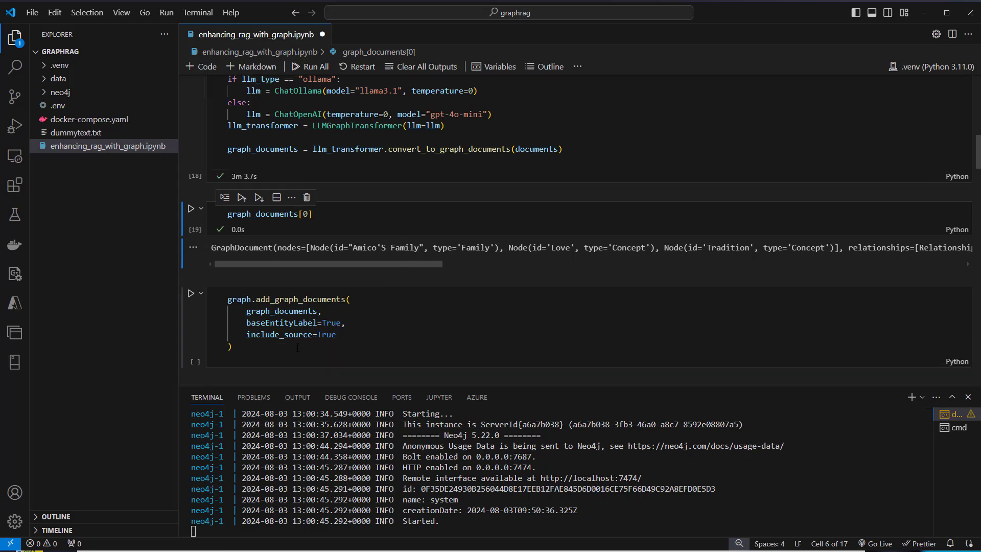
# - Run graph.add_graph_documents with baseEntityLabel=True and include_source=True to store the graph in Neo4j
pyautogui.doubleClick(300, 299)
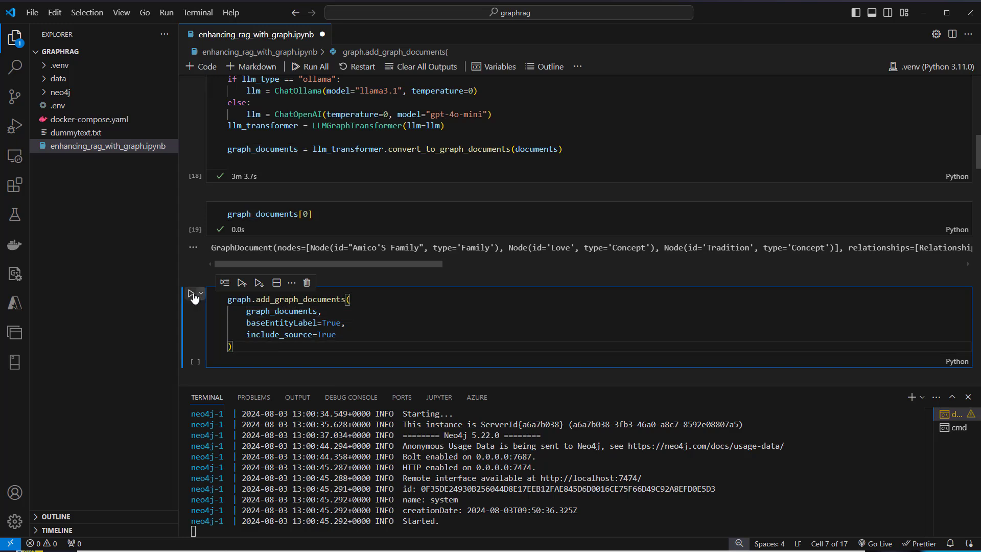
pyautogui.click(192, 294)
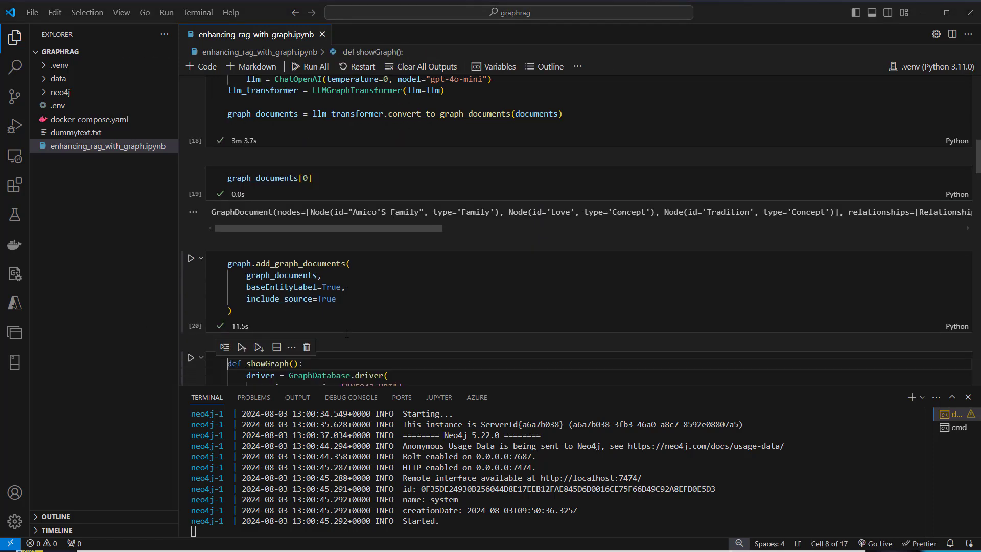
# - Review showGraph's GraphDatabase.driver connection, NEO4J_PASSWORD auth and session creation for the graph widget
pyautogui.scroll(-3)
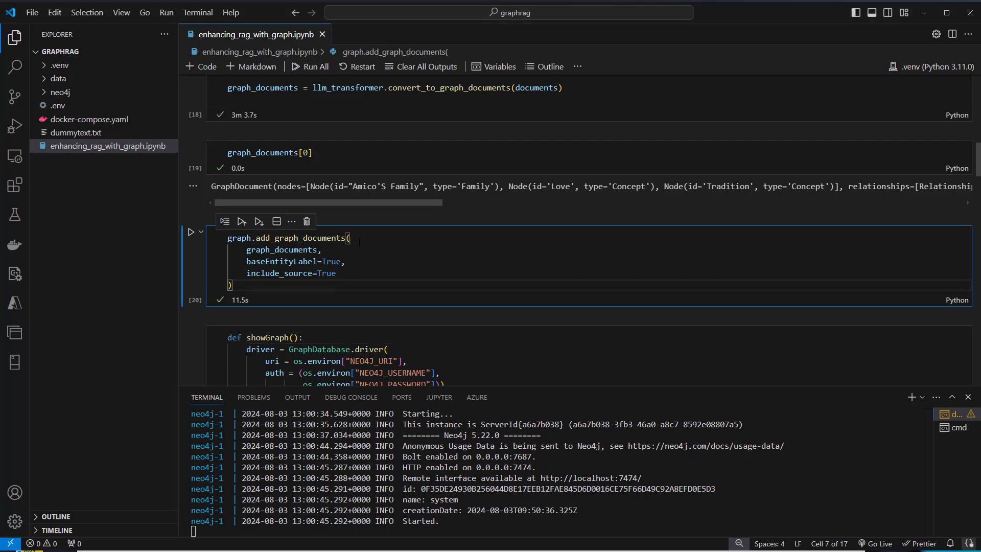
pyautogui.scroll(-3)
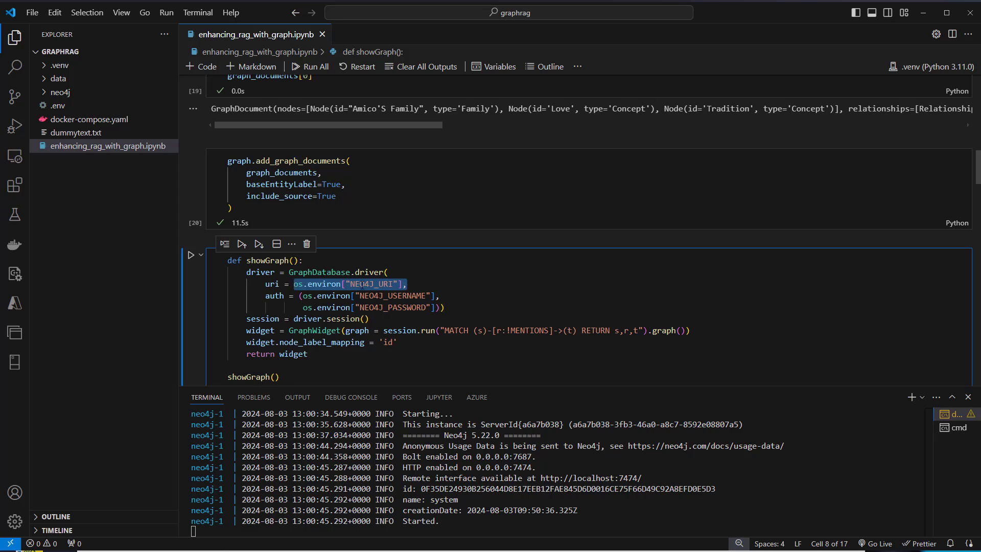
pyautogui.click(445, 308)
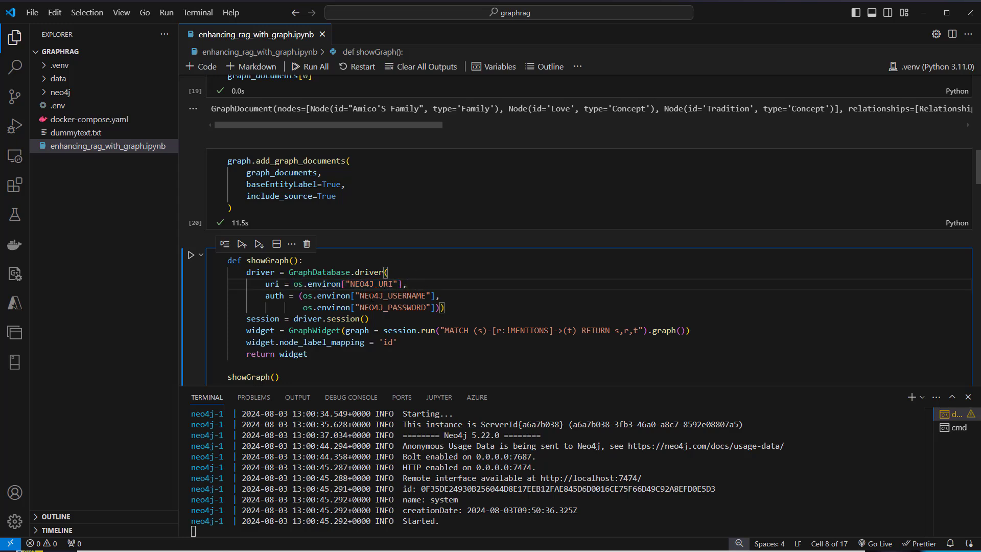
pyautogui.click(300, 295)
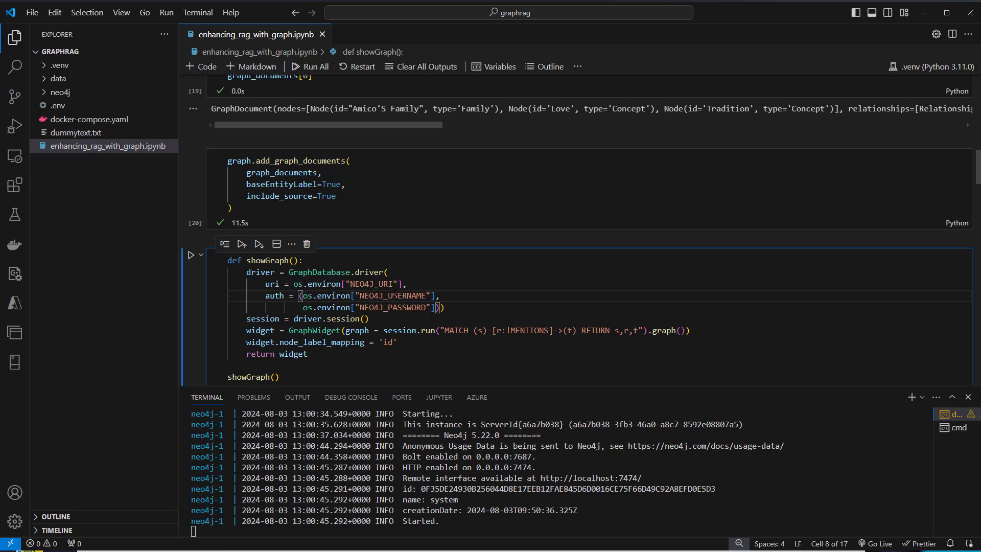
pyautogui.doubleClick(390, 307)
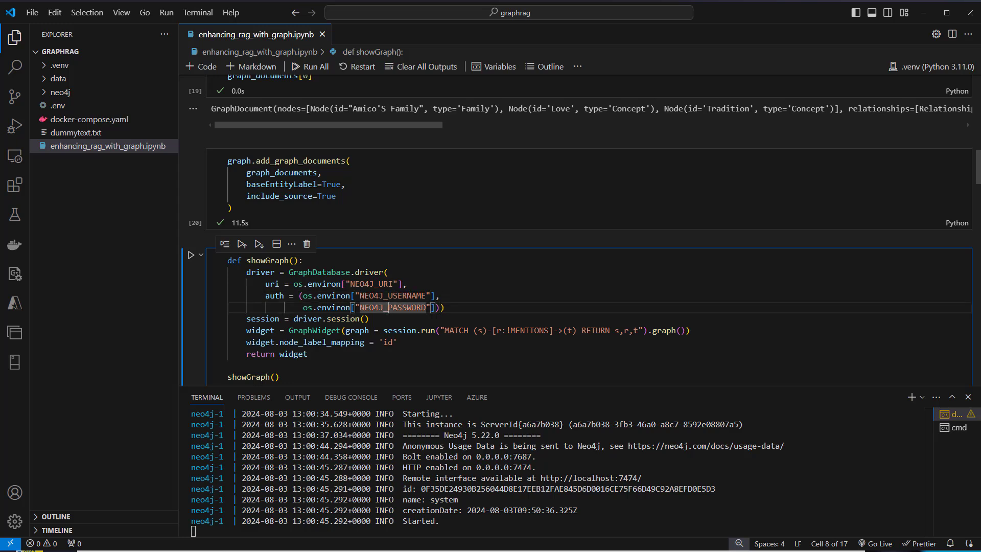
pyautogui.doubleClick(261, 271)
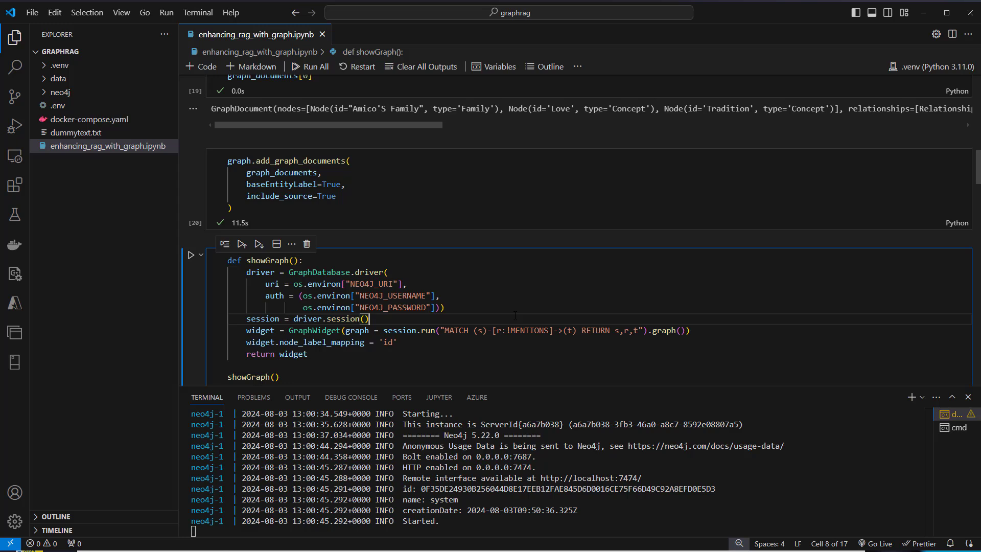
pyautogui.doubleClick(498, 330)
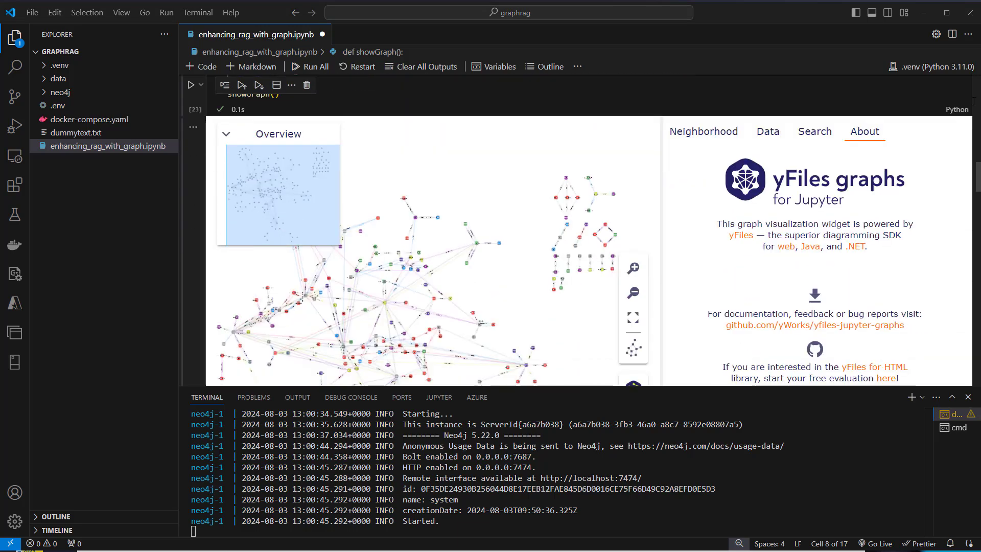
pyautogui.scroll(-3)
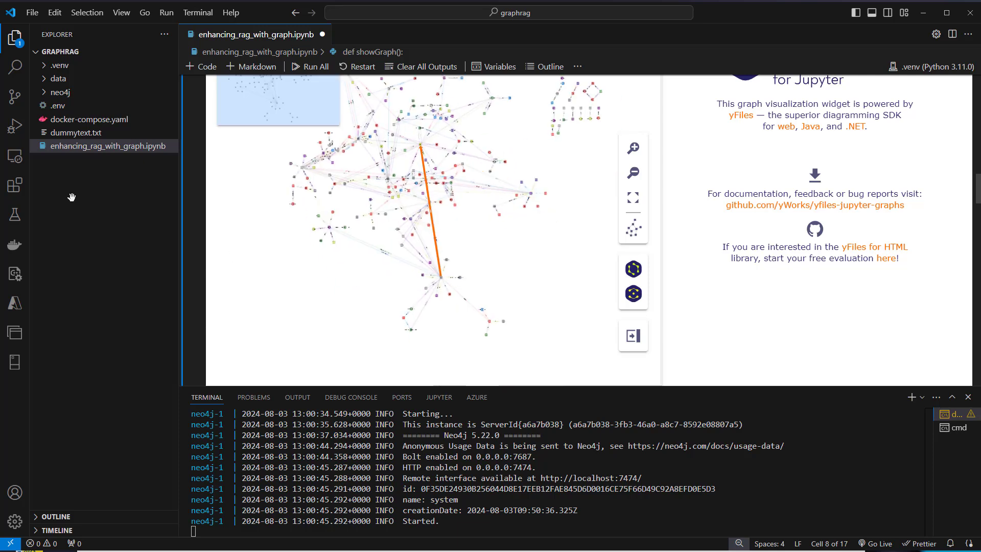
pyautogui.moveTo(79, 133)
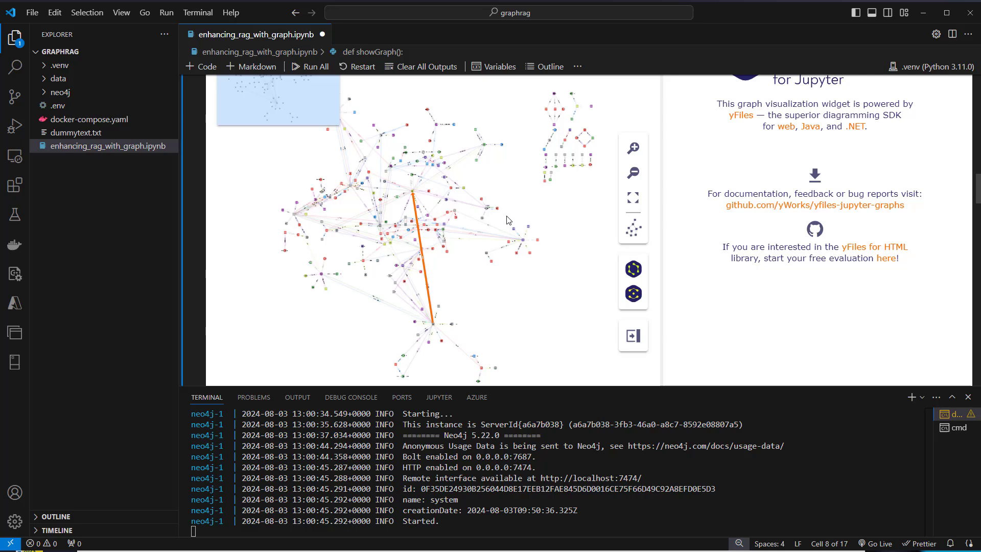
pyautogui.moveTo(522, 180)
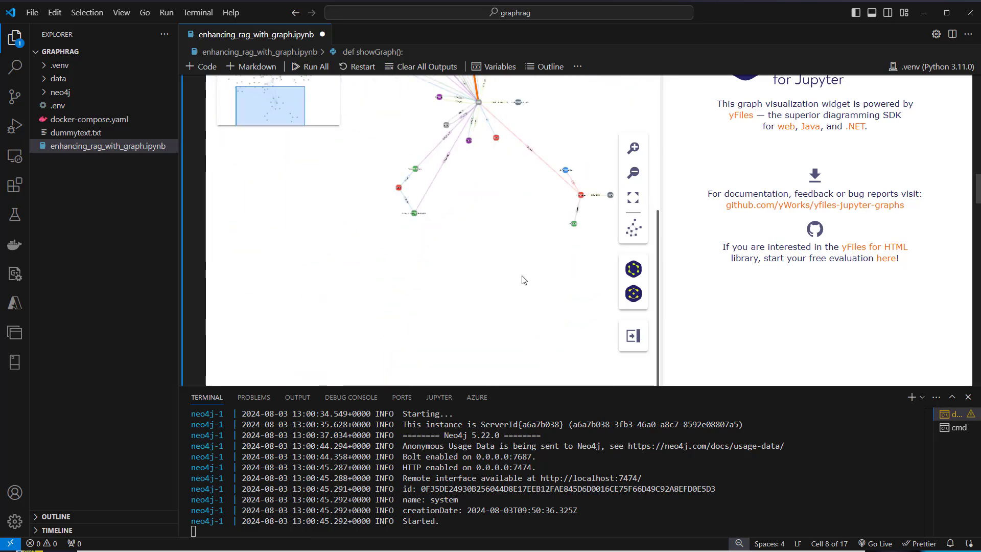
pyautogui.scroll(-3)
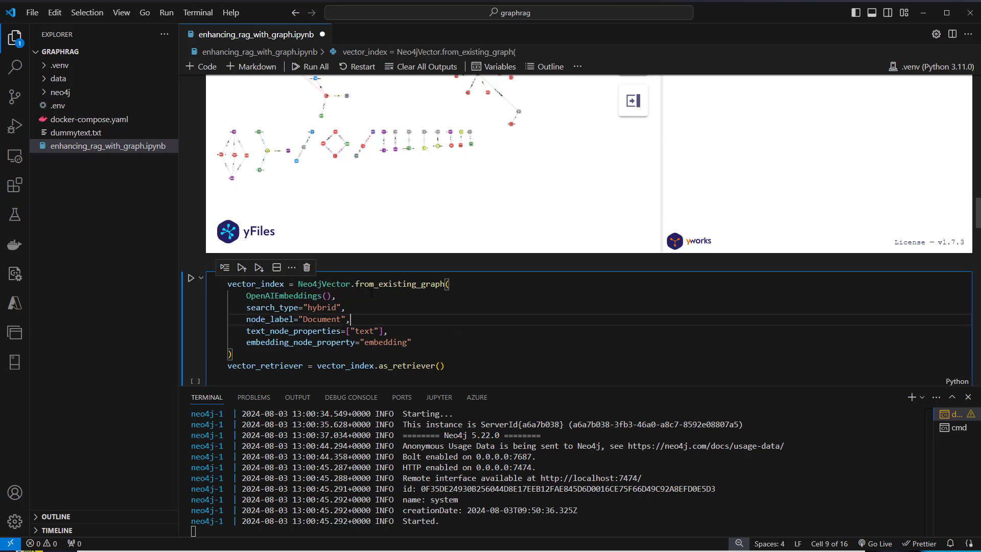
# - Run Neo4jVector.from_existing_graph with OpenAIEmbeddings and review the as_retriever call creating vector_retriever
pyautogui.doubleClick(324, 283)
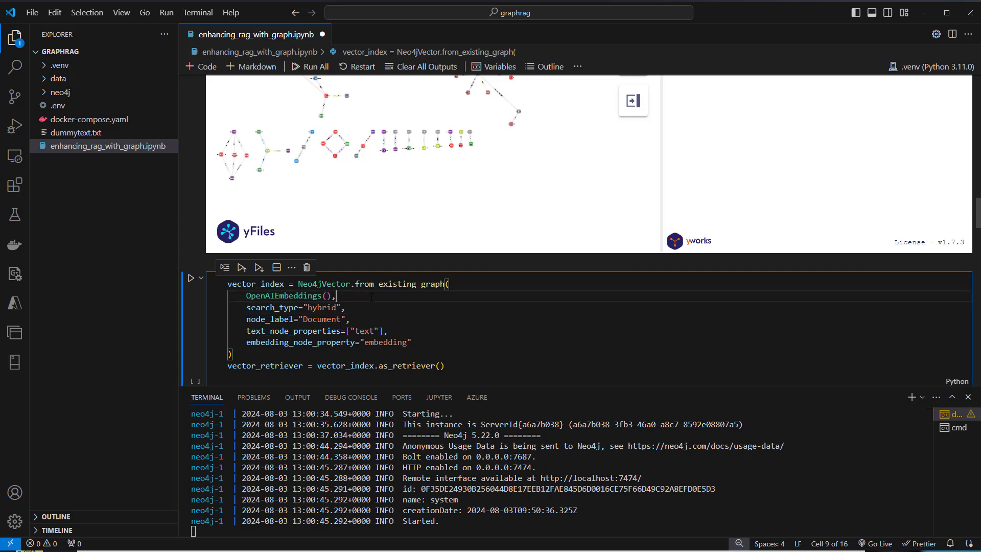
pyautogui.doubleClick(283, 295)
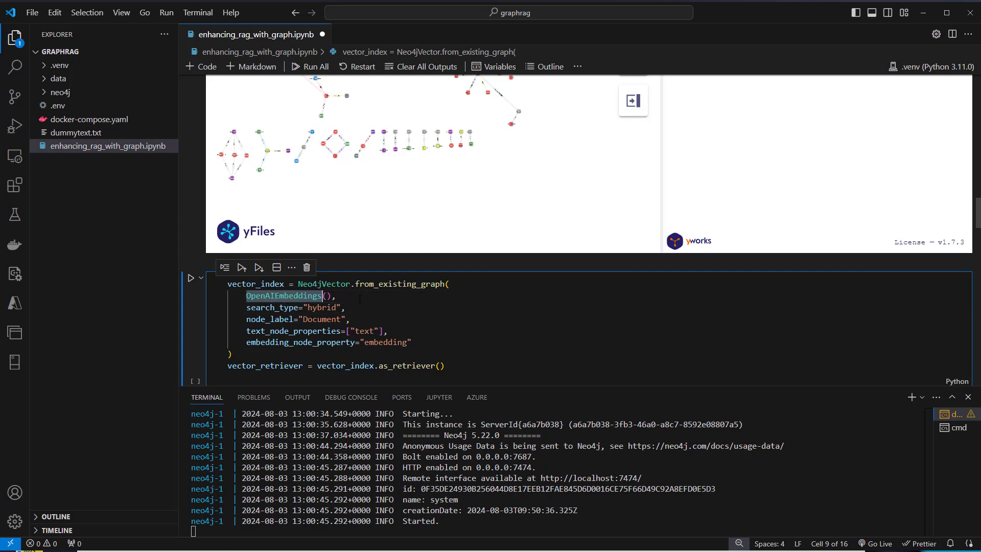
pyautogui.moveTo(191, 278)
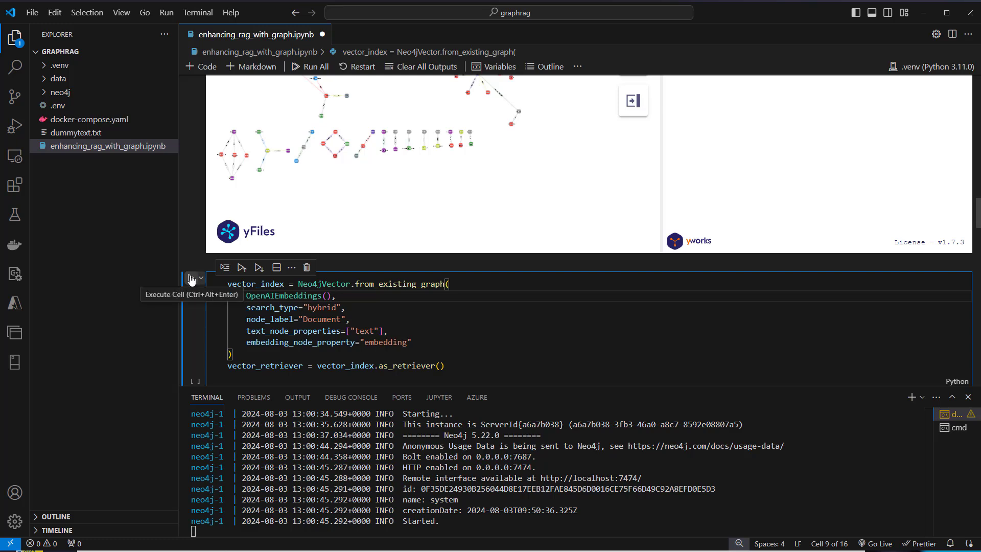
pyautogui.click(191, 278)
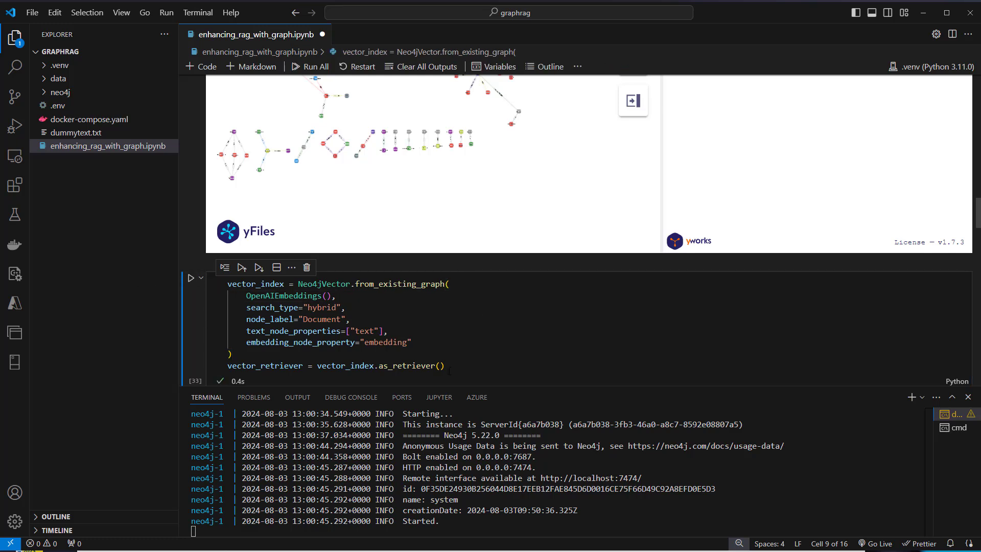
pyautogui.doubleClick(406, 366)
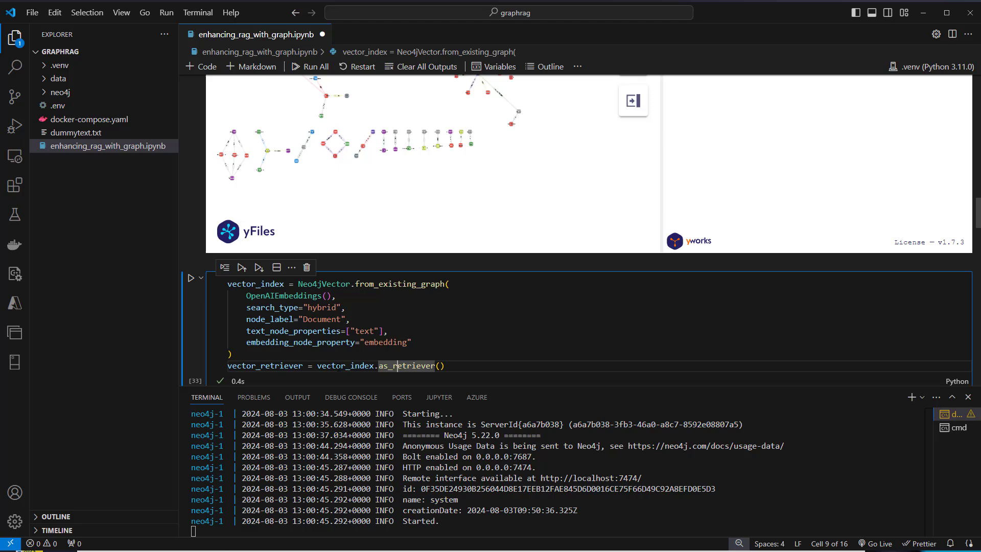
pyautogui.doubleClick(265, 366)
pyautogui.write('entity_chain')
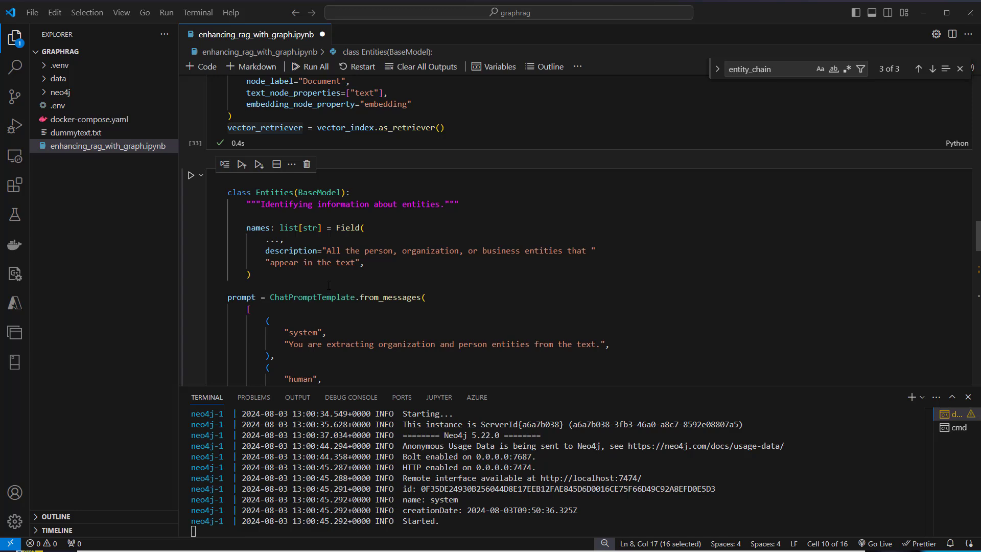
# - Review the Entities model and its llm, then run the entity_chain definition cell
pyautogui.click(331, 285)
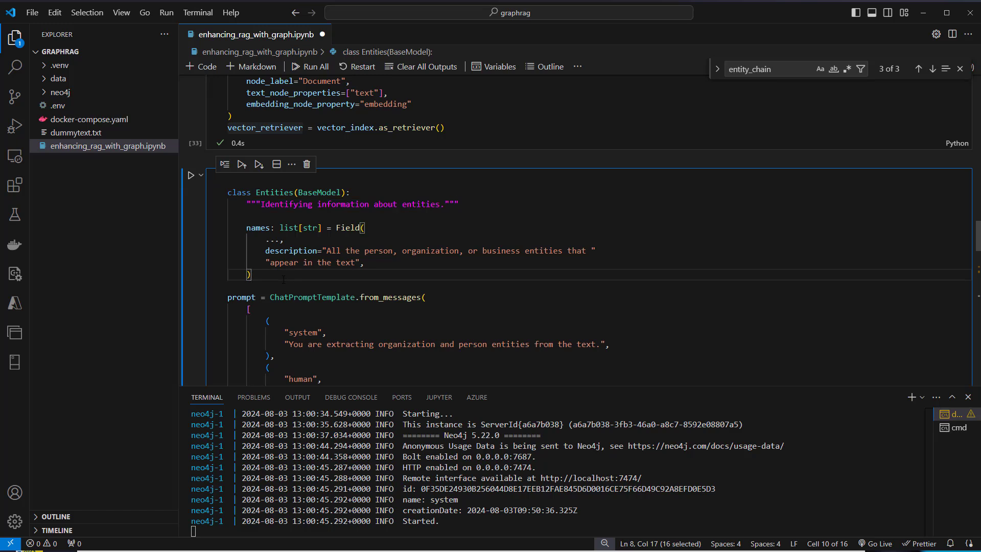
pyautogui.doubleClick(274, 192)
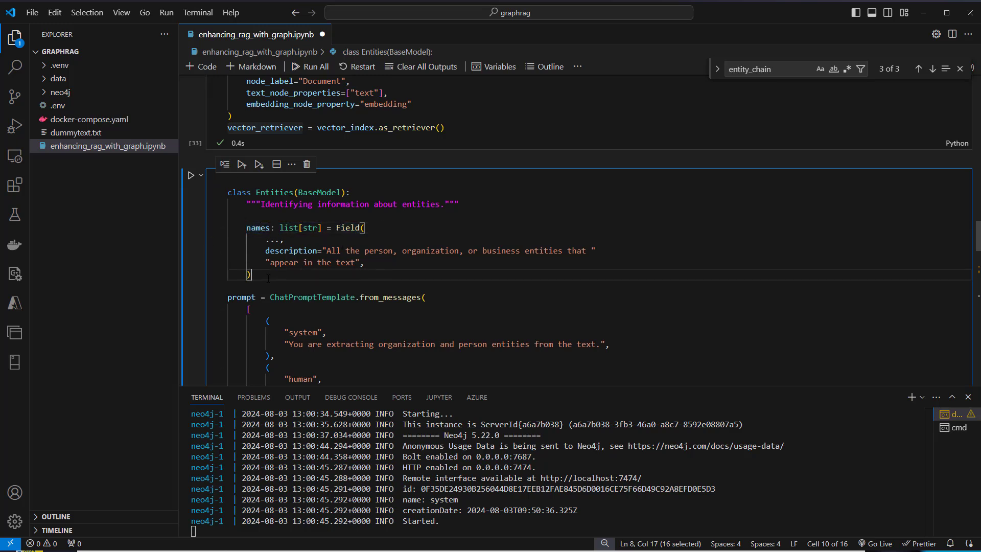
pyautogui.doubleClick(257, 227)
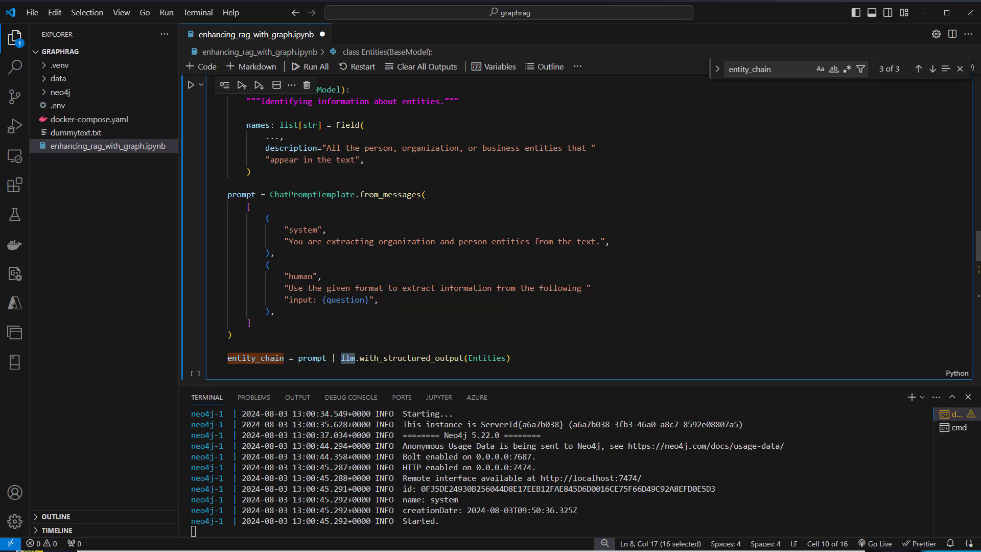
pyautogui.doubleClick(488, 358)
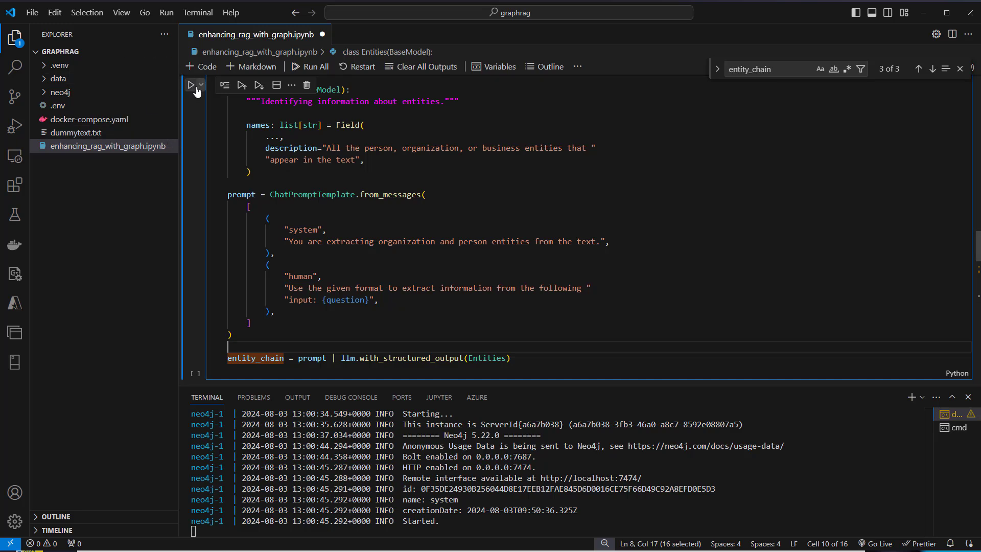
pyautogui.click(191, 85)
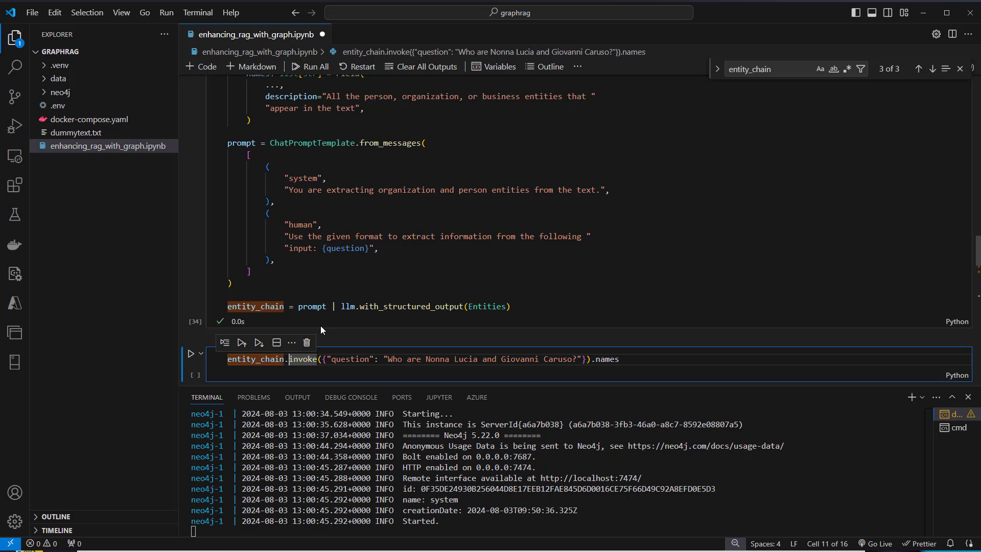
# - Invoke entity_chain on the question, returning ['Nonna Lucia', 'Giovanni Caruso']
pyautogui.doubleClick(349, 359)
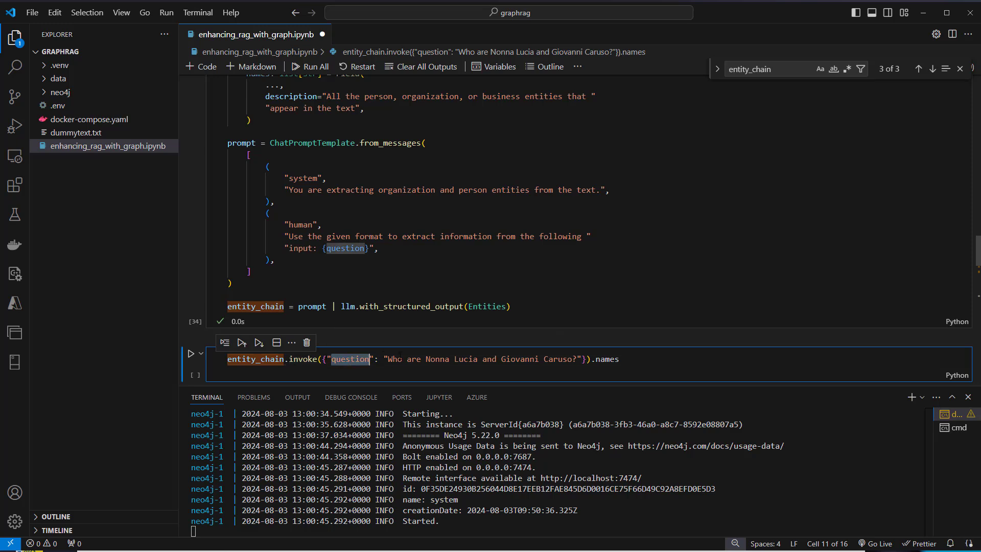
pyautogui.moveTo(428, 359); pyautogui.dragTo(582, 358)
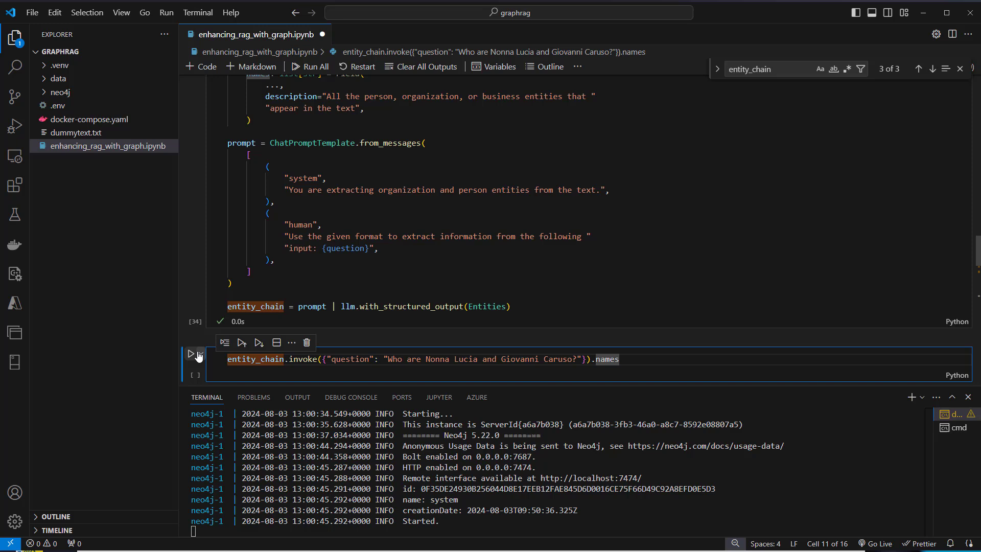
pyautogui.click(191, 354)
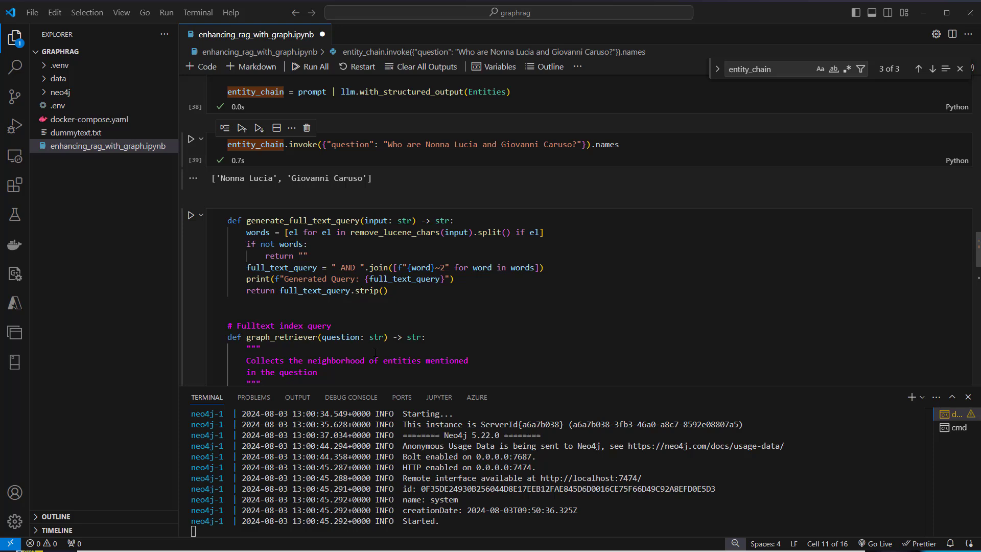
# - Run the generate_full_text_query and graph_retriever definitions cell
pyautogui.scroll(-3)
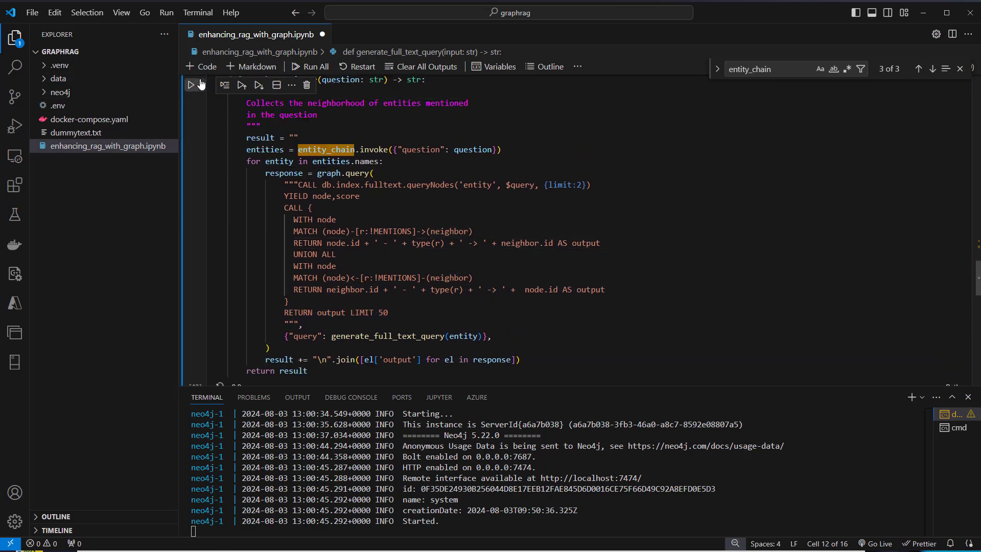
pyautogui.click(191, 85)
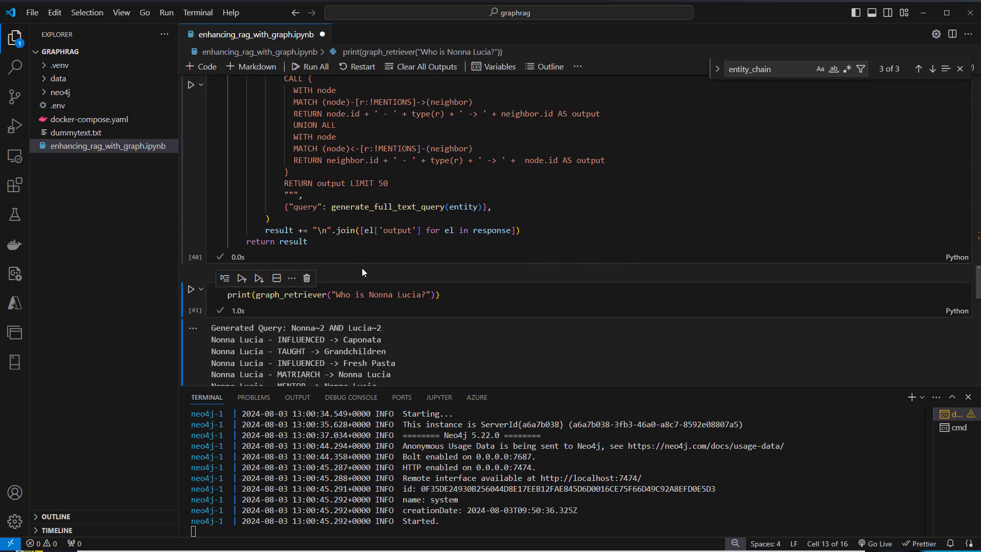
pyautogui.scroll(-3)
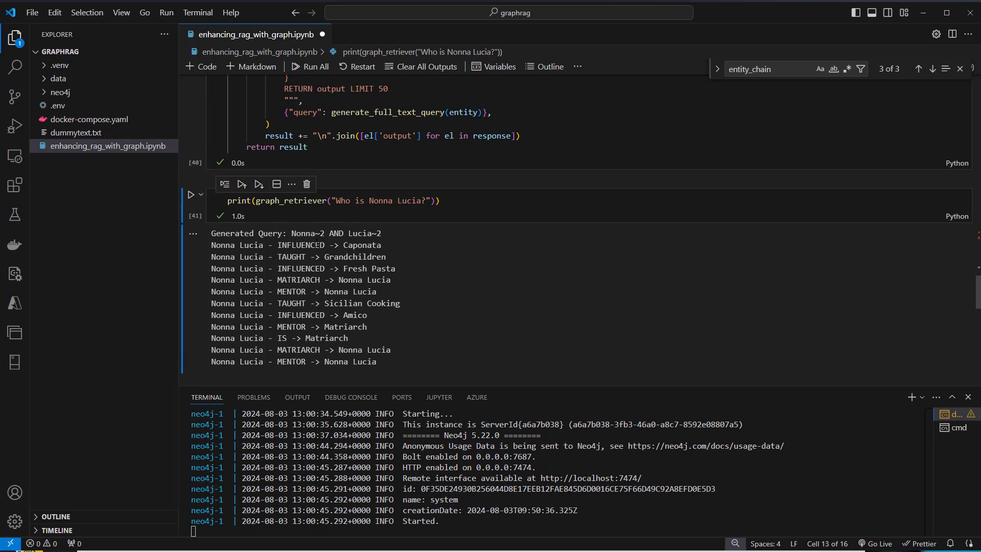
# - Review the graph_retriever("Who is Nonna Lucia?") test listing relationships like TAUGHT Sicilian Cooking
pyautogui.doubleClick(301, 244)
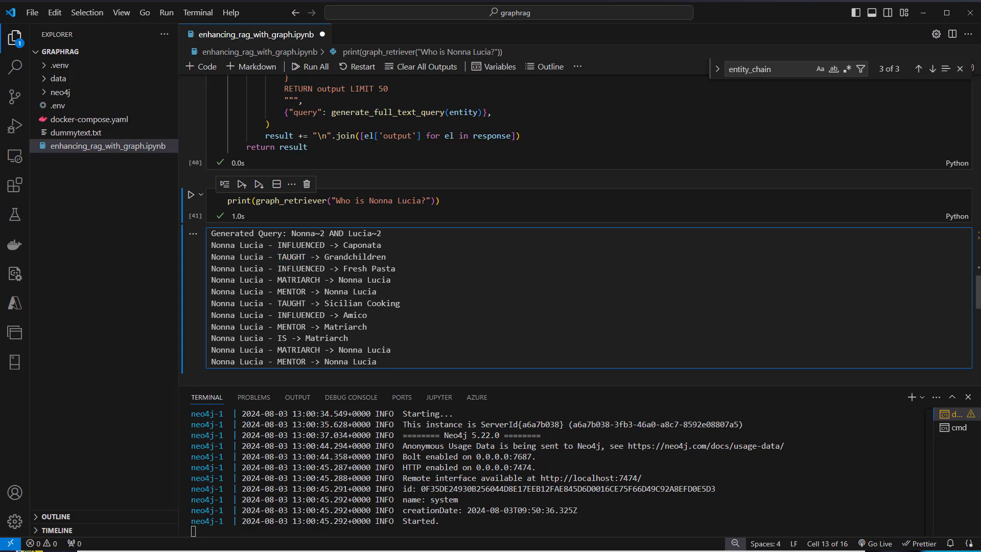
pyautogui.doubleClick(301, 269)
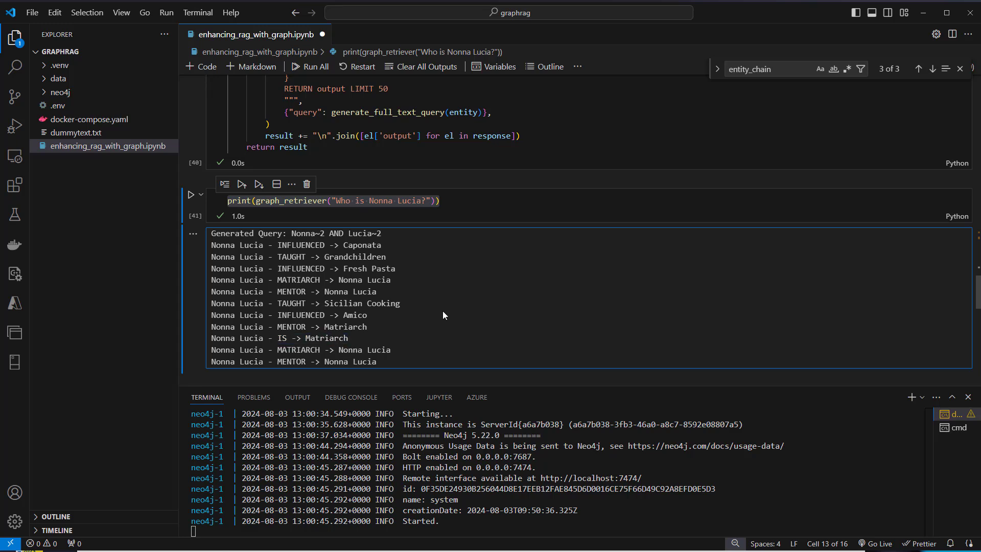
pyautogui.scroll(-3)
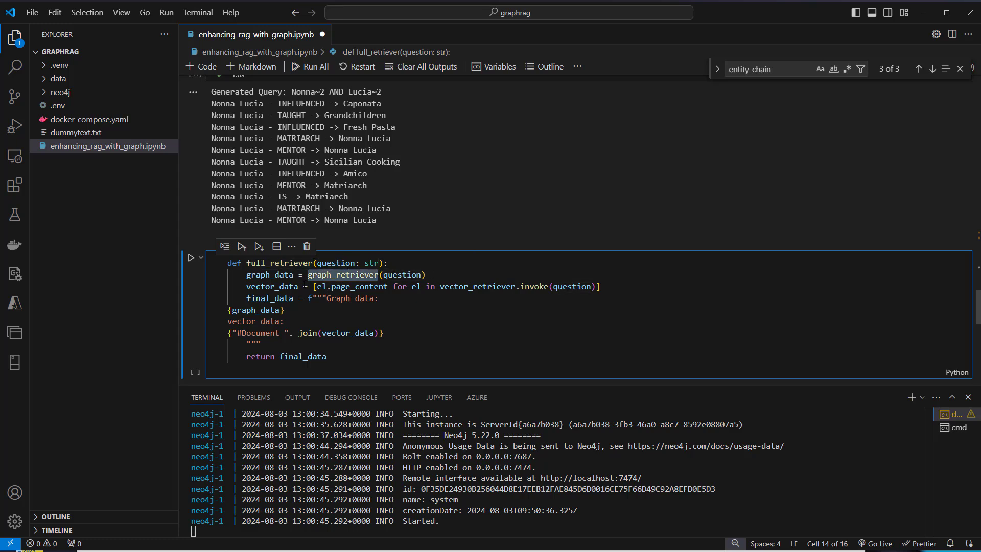
# - Review the graph_retriever call inside full_retriever that merges graph data with vector documents
pyautogui.doubleClick(476, 286)
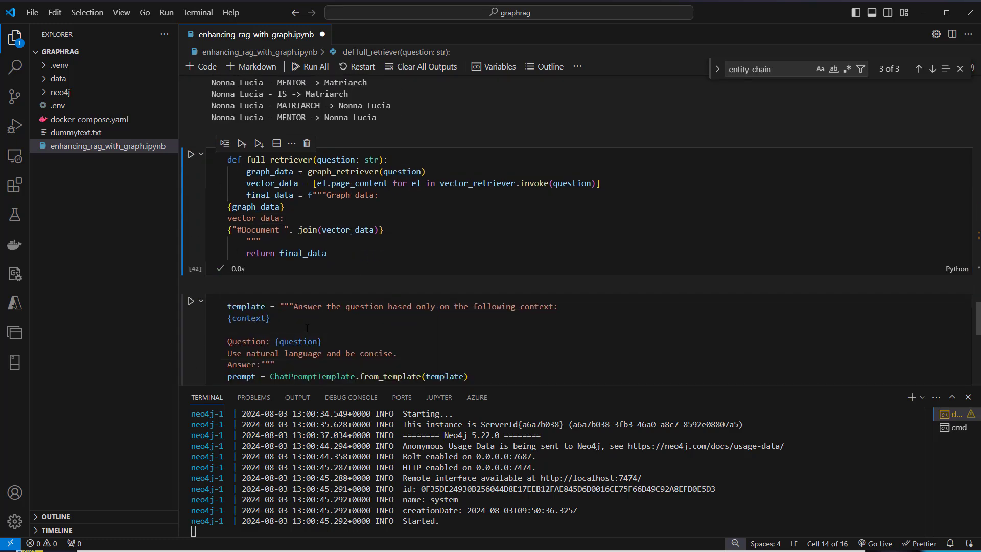
pyautogui.scroll(-3)
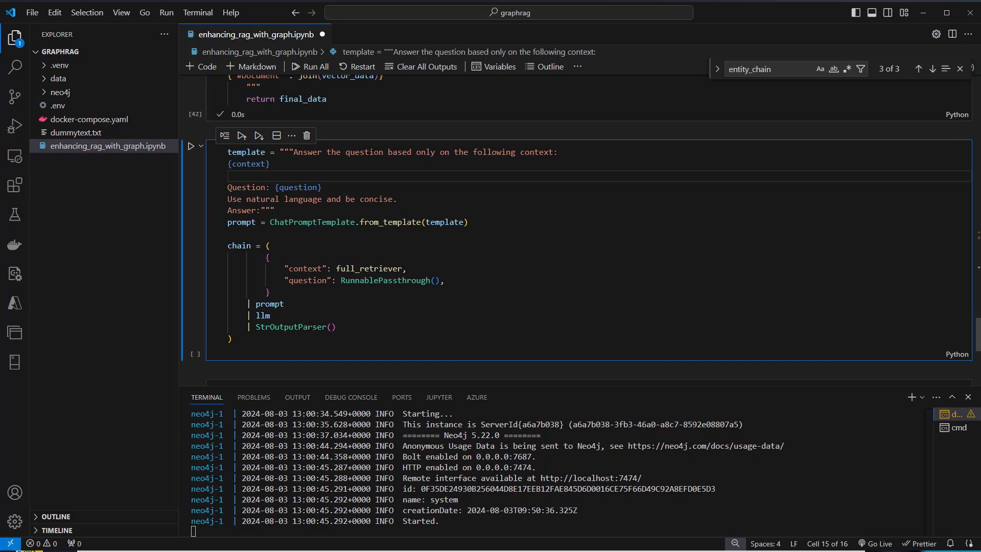
pyautogui.scroll(-3)
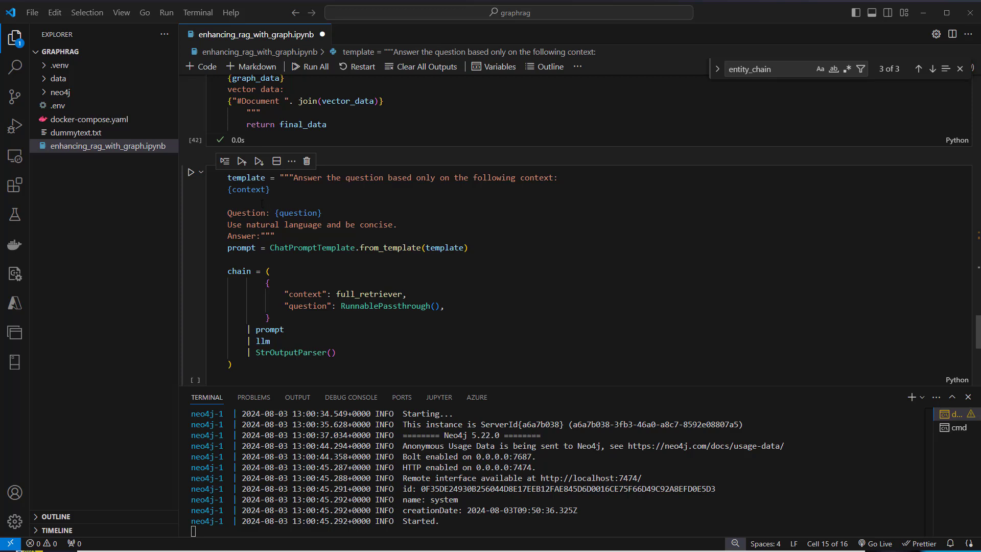
pyautogui.doubleClick(248, 190)
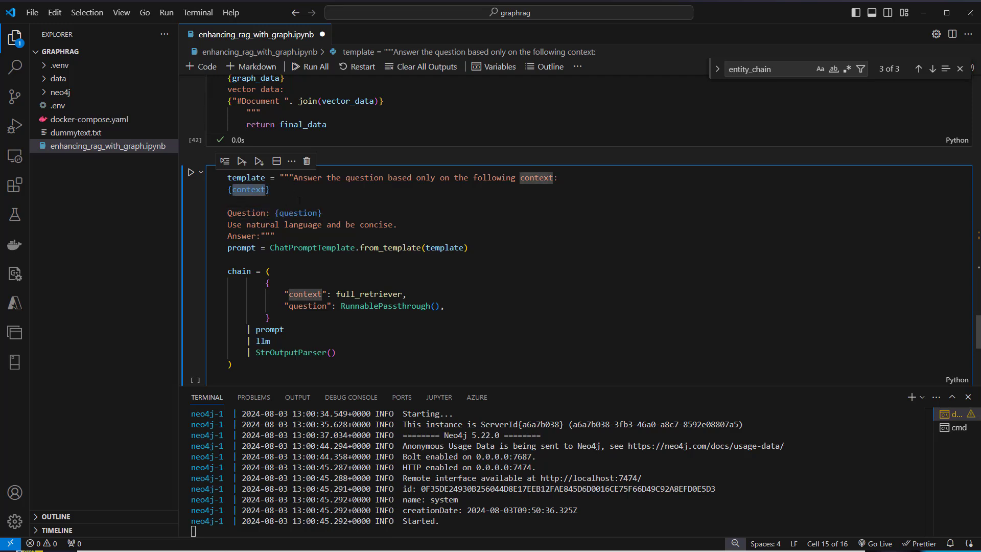
pyautogui.moveTo(236, 190); pyautogui.dragTo(468, 248)
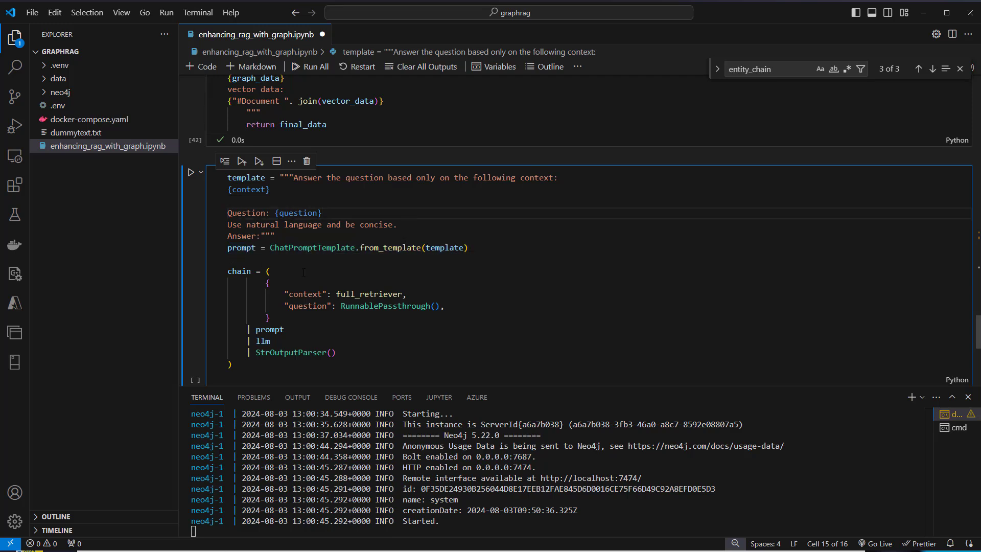
pyautogui.scroll(-3)
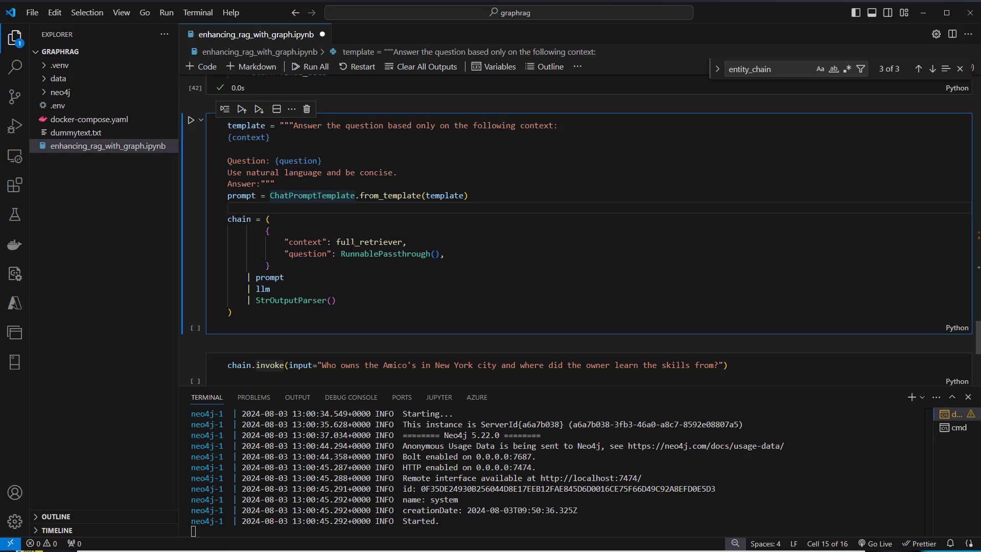
pyautogui.click(438, 365)
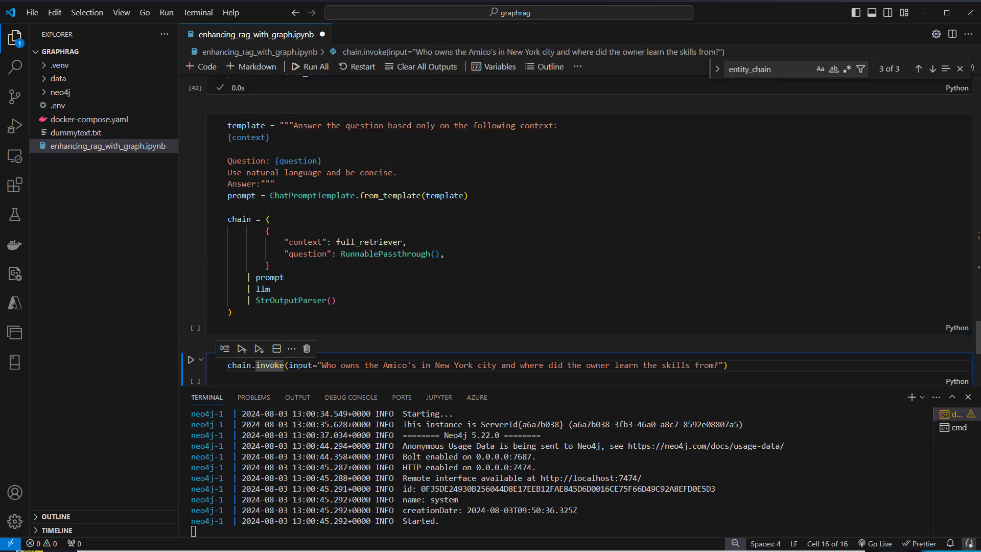
pyautogui.doubleClick(300, 365)
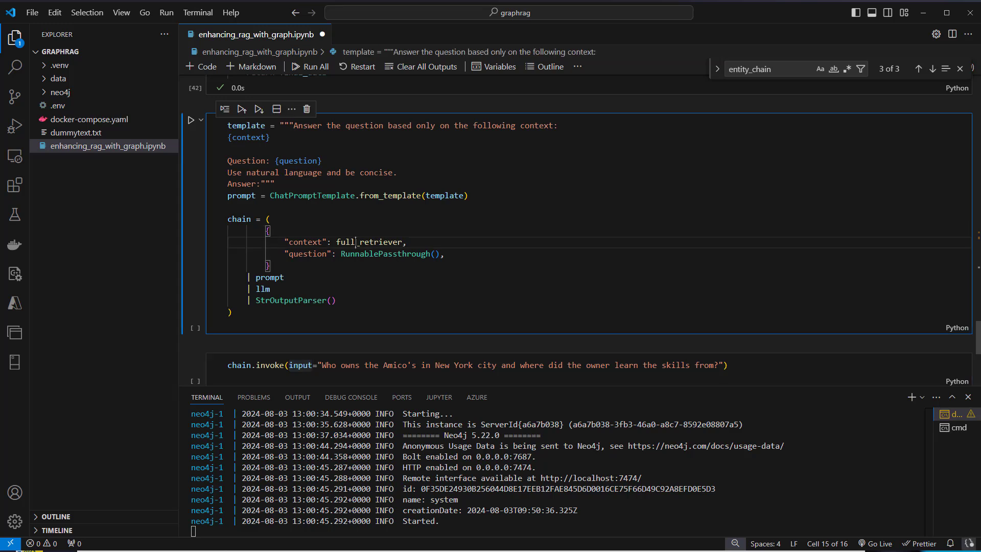
pyautogui.doubleClick(385, 253)
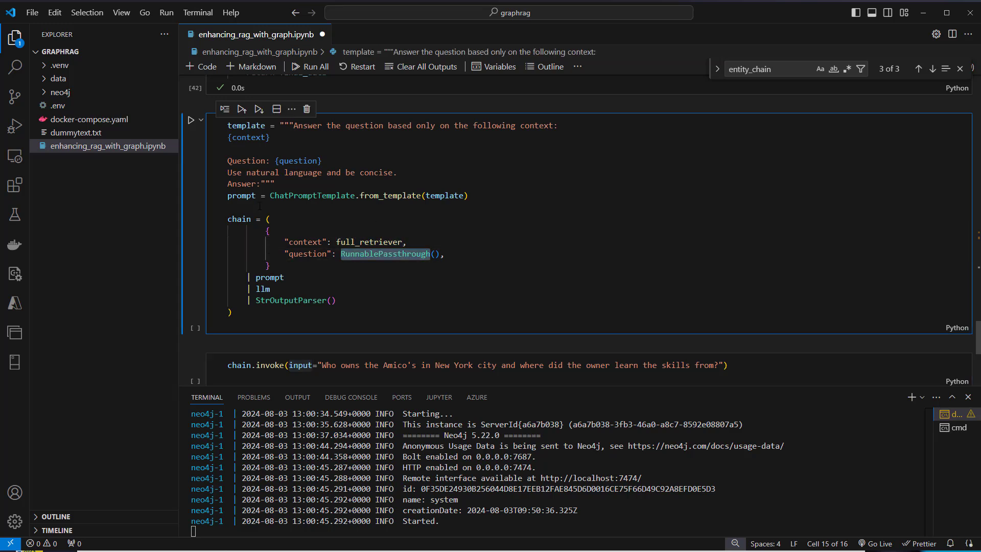
pyautogui.doubleClick(305, 242)
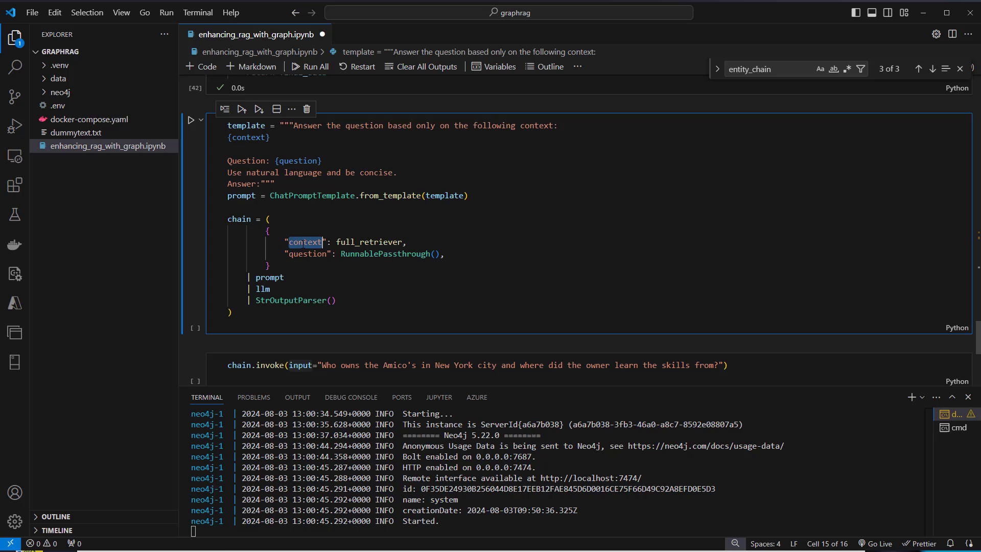
pyautogui.scroll(-3)
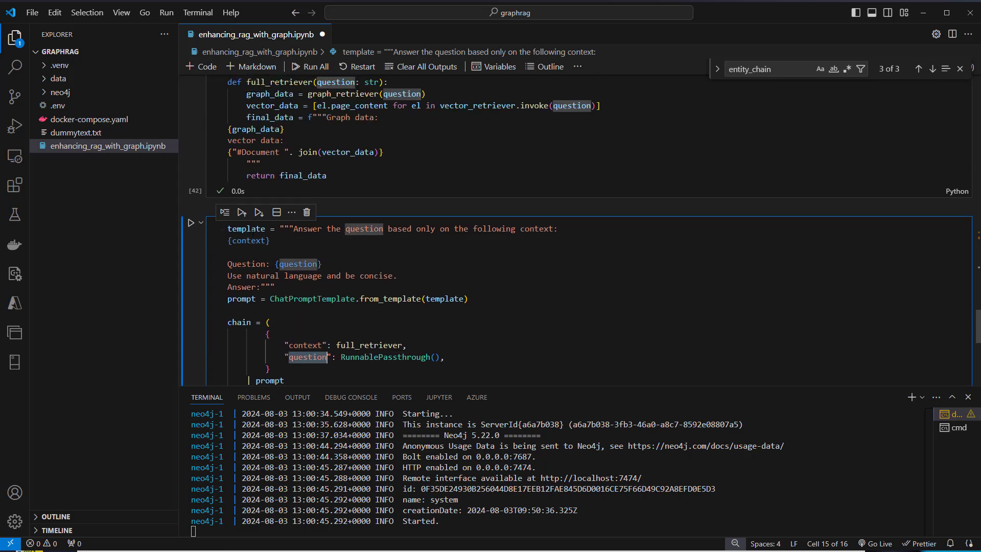
pyautogui.scroll(-3)
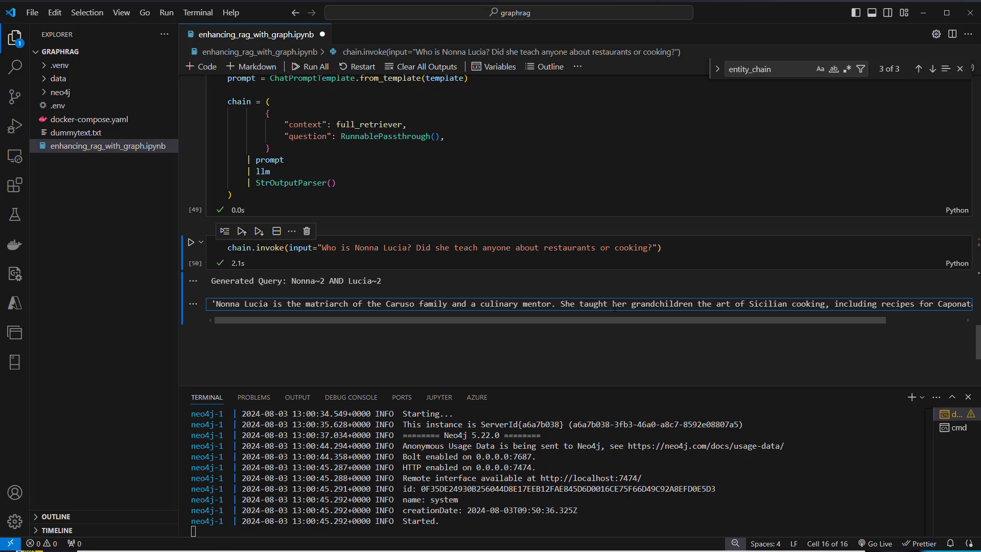
# - Highlight the answer stating Nonna Lucia taught her grandchildren the art of Sicilian cooking
pyautogui.moveTo(598, 304); pyautogui.dragTo(826, 305)
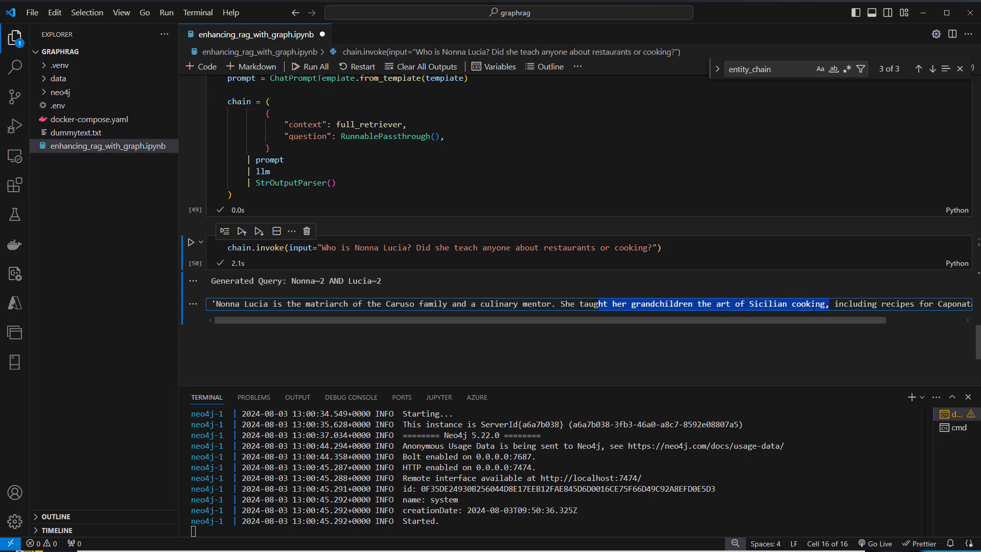